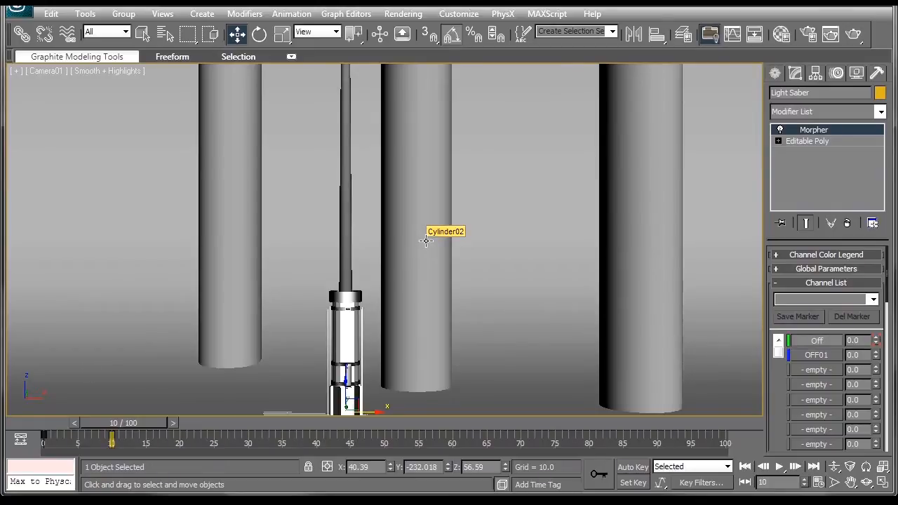
mouse_move(205, 224)
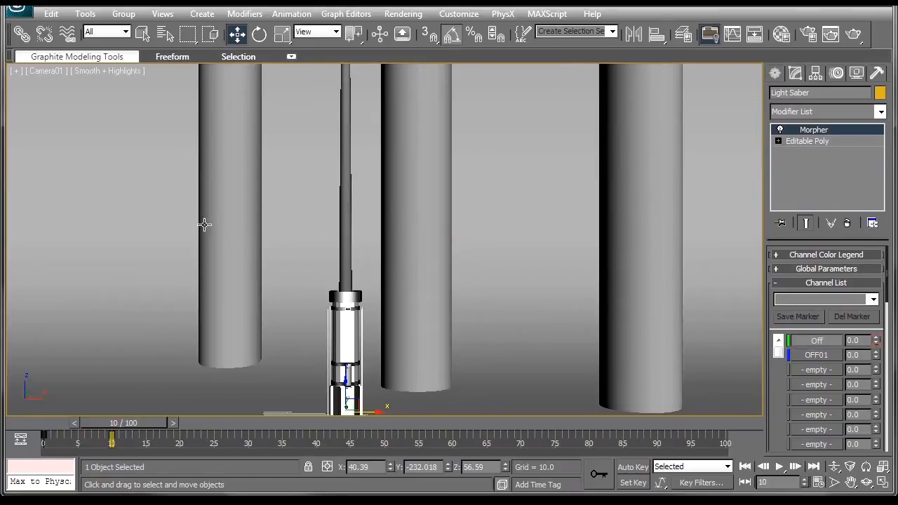
mouse_move(204, 225)
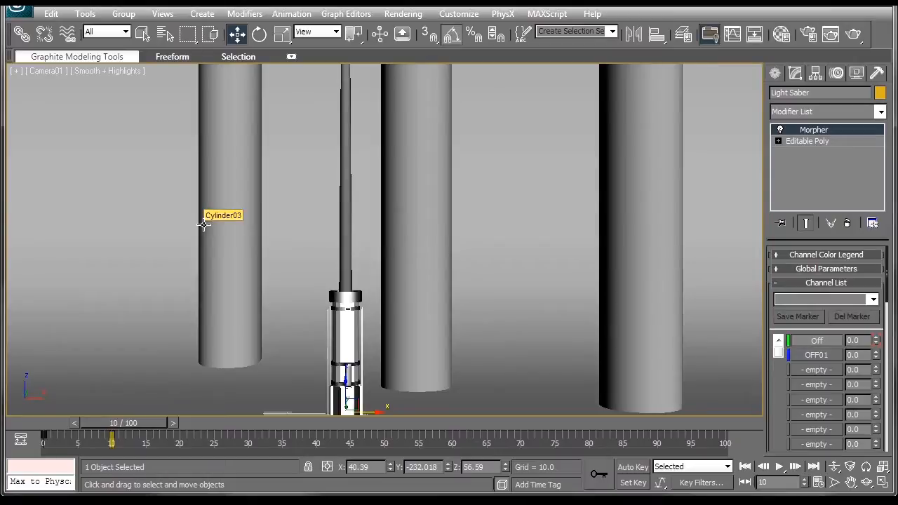
mouse_move(517, 304)
type("57")
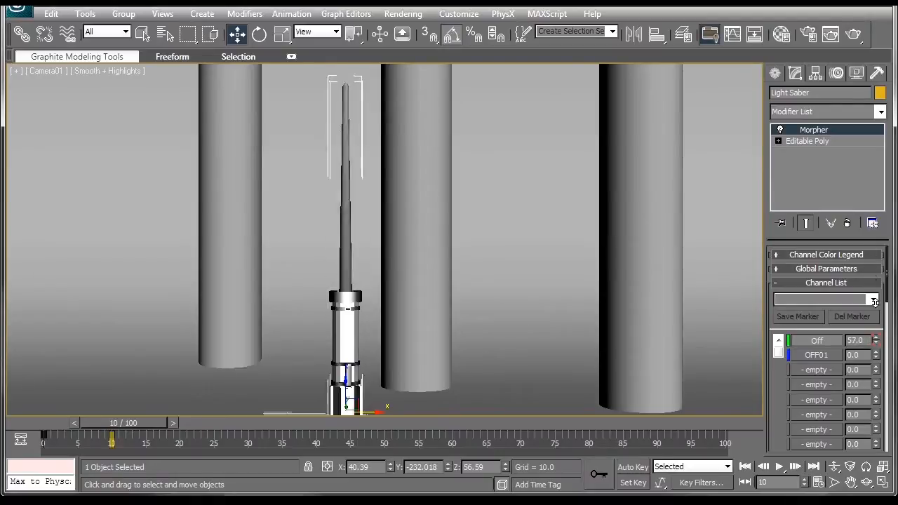
Render the finished lightsaber from Camera01, showing its glowing green blade among the pillars
left_click(777, 29)
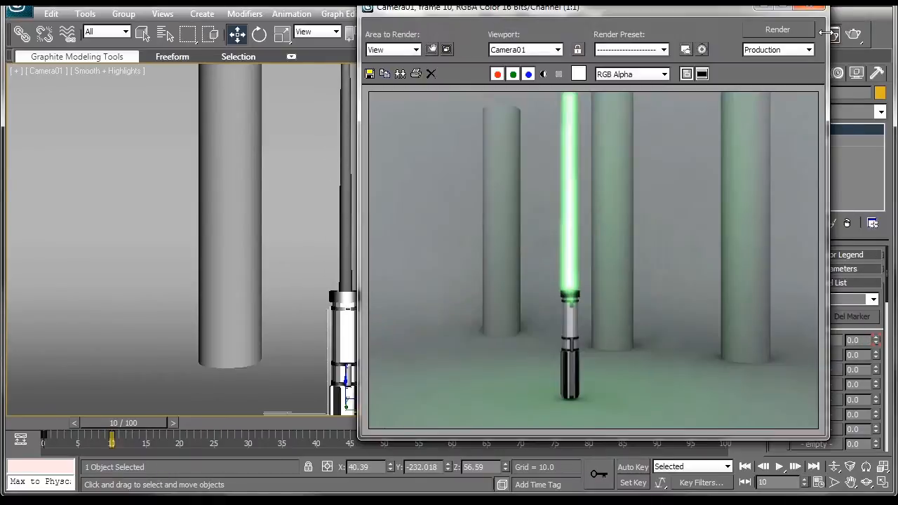
mouse_move(608, 155)
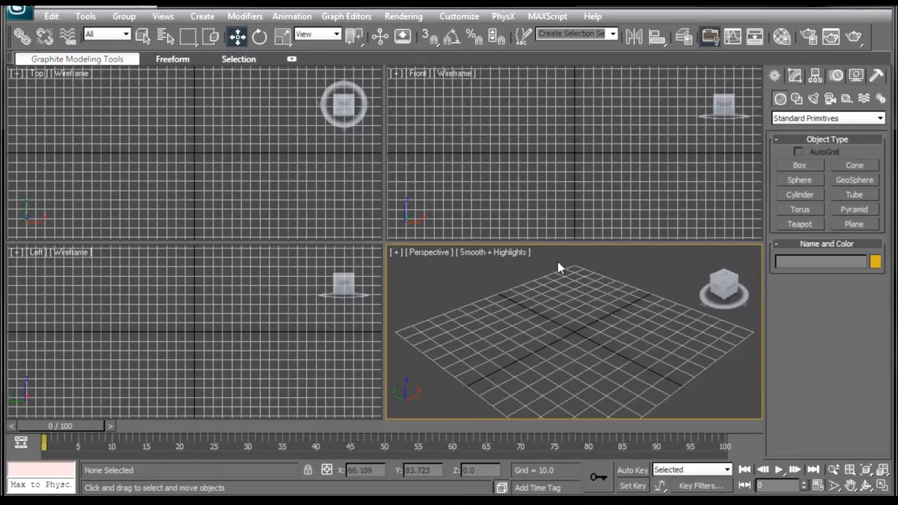
mouse_move(554, 270)
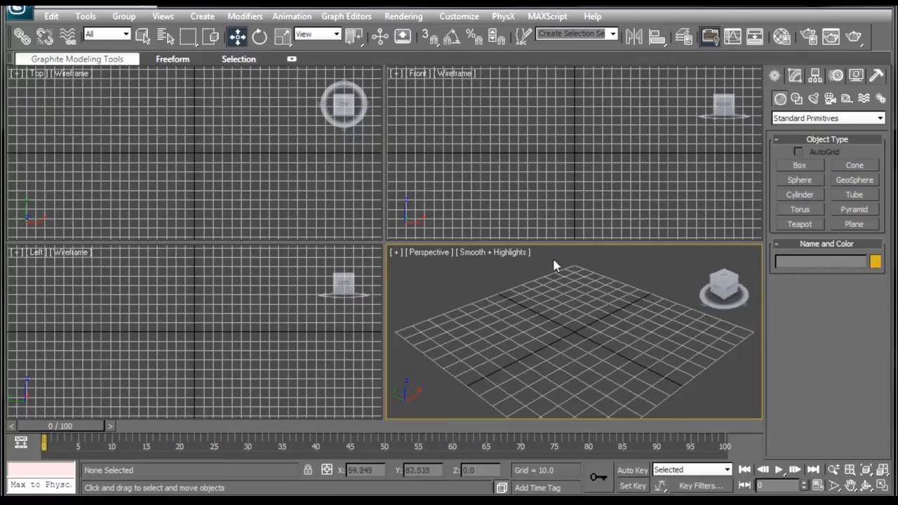
left_click(459, 15)
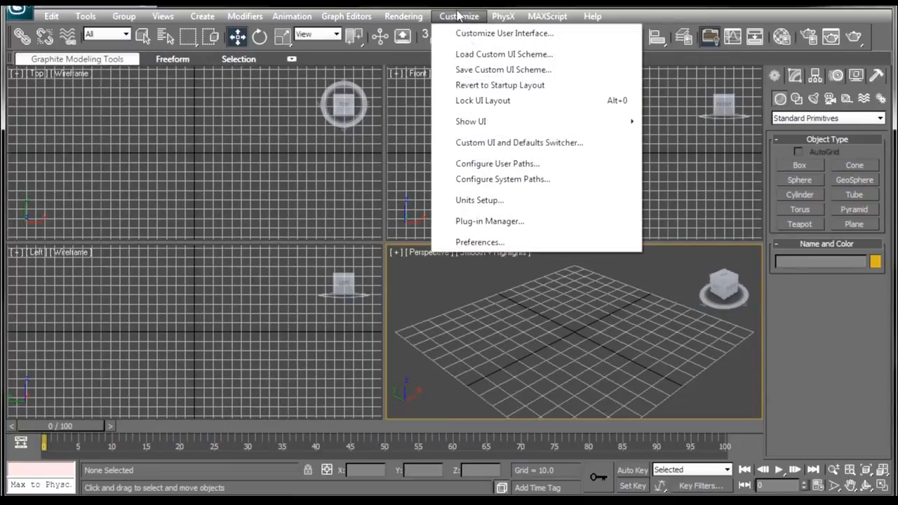
left_click(479, 200)
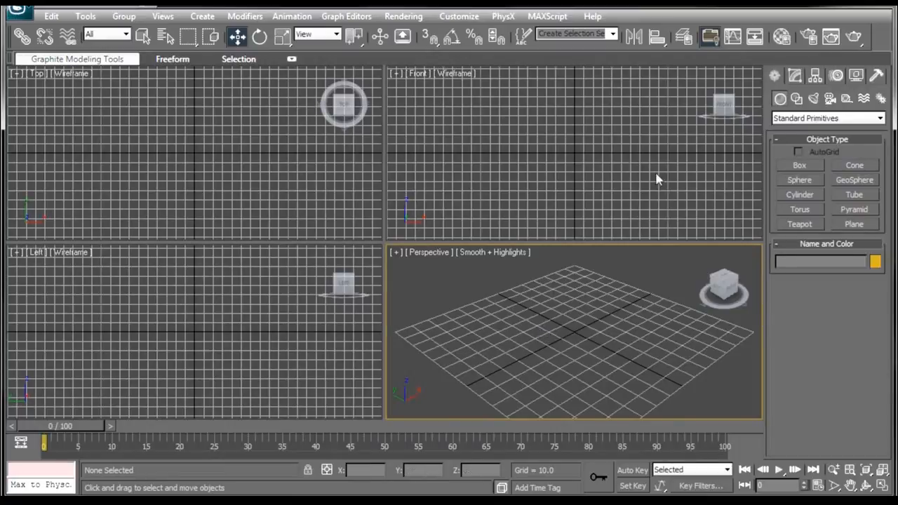
mouse_move(783, 38)
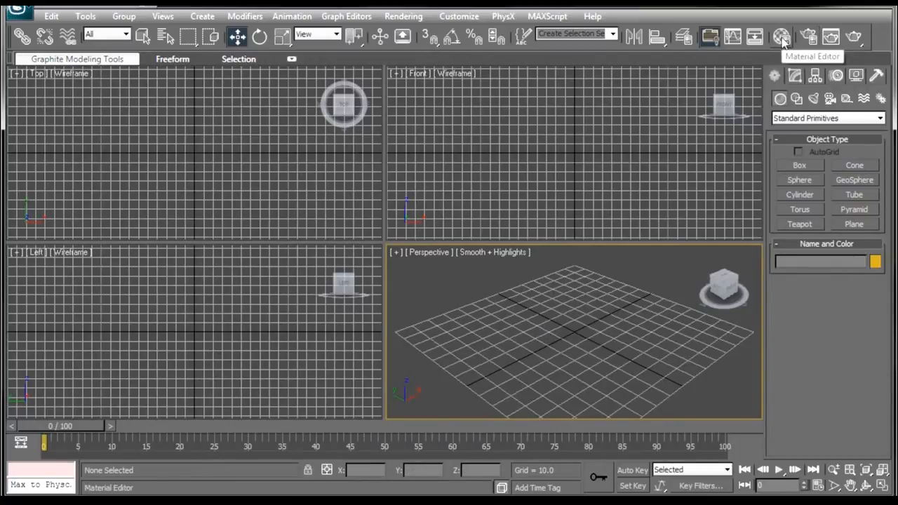
mouse_move(678, 239)
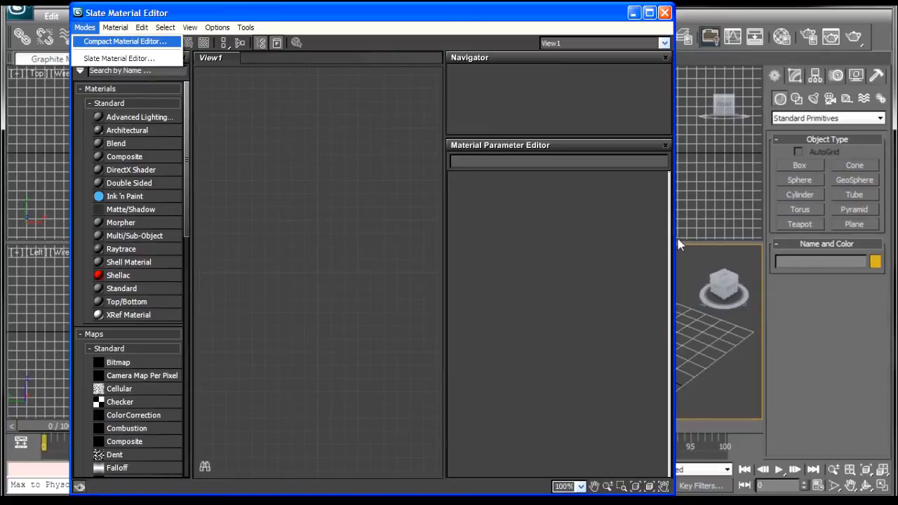
mouse_move(54, 149)
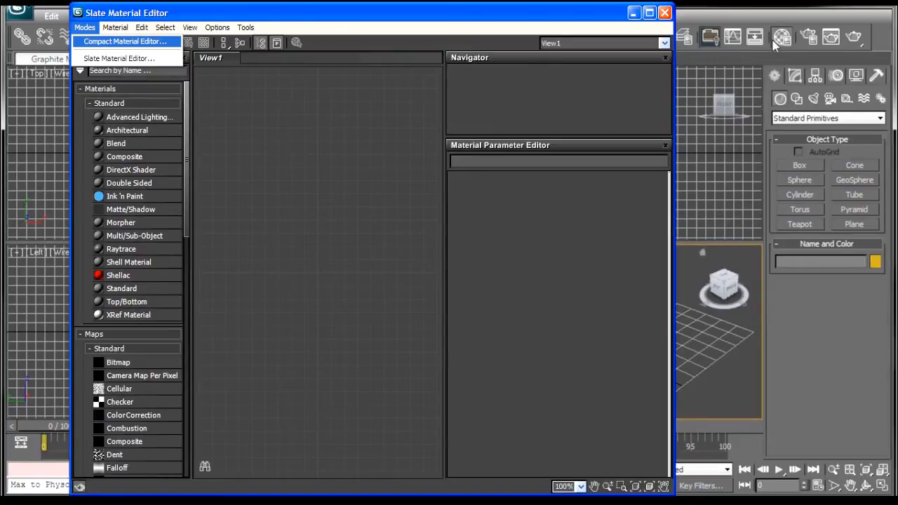
left_click(125, 41)
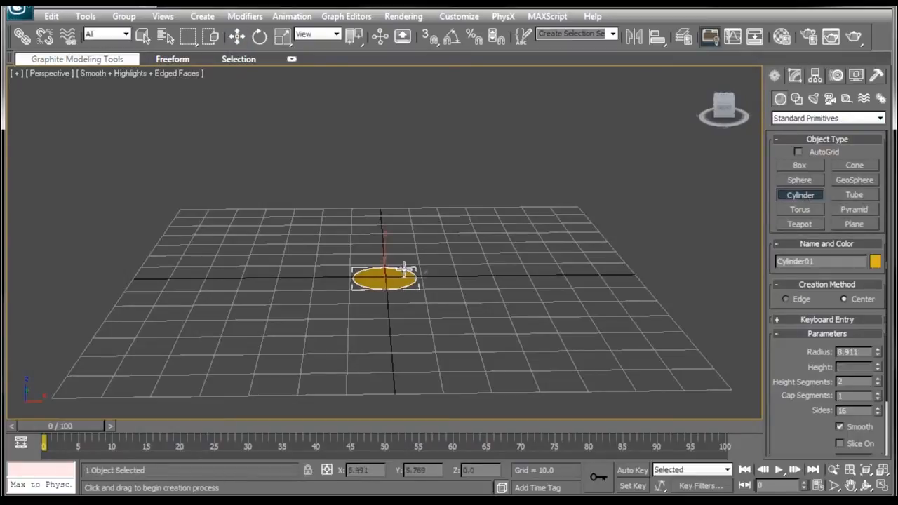
Draw a tall cylinder at the grid origin and set its radius to 12
left_click_drag(403, 270, 435, 224)
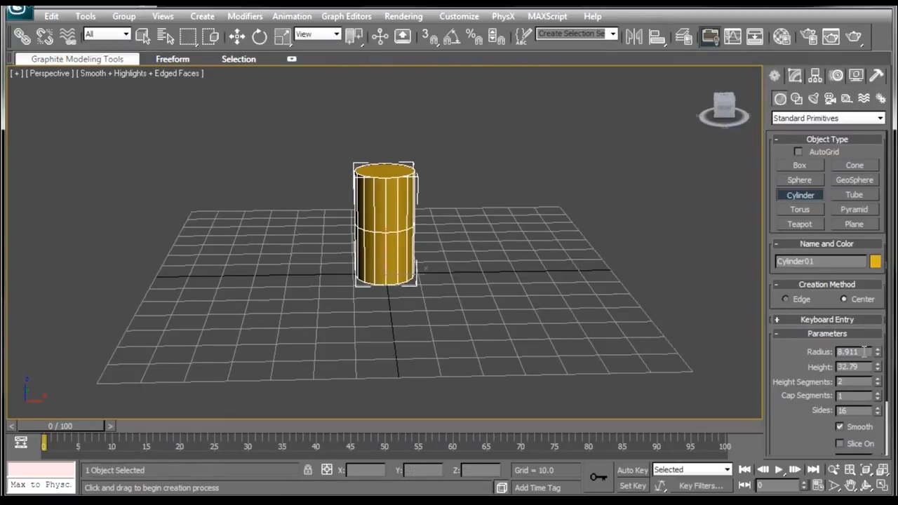
triple_click(849, 352)
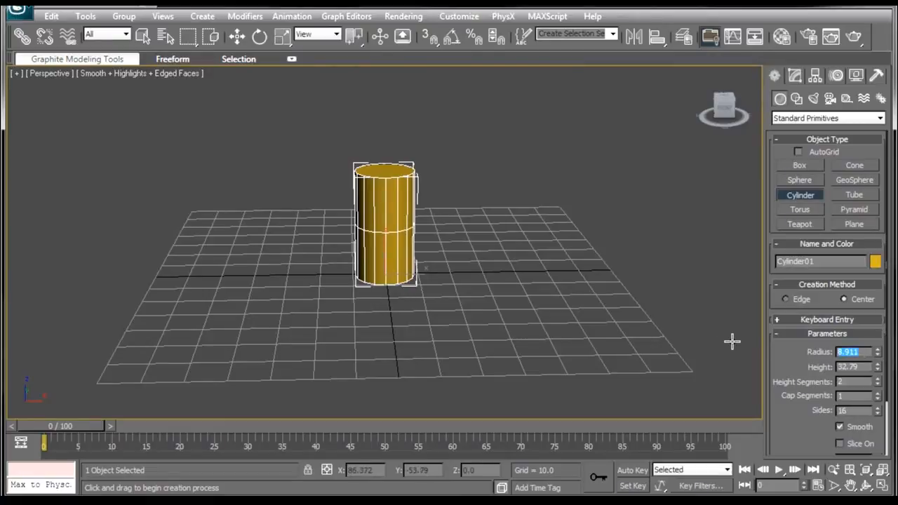
type("12")
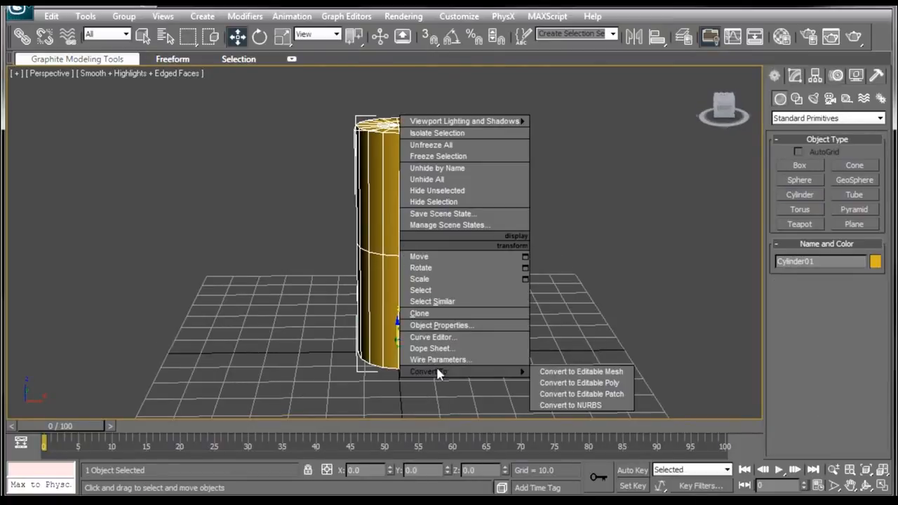
mouse_move(586, 391)
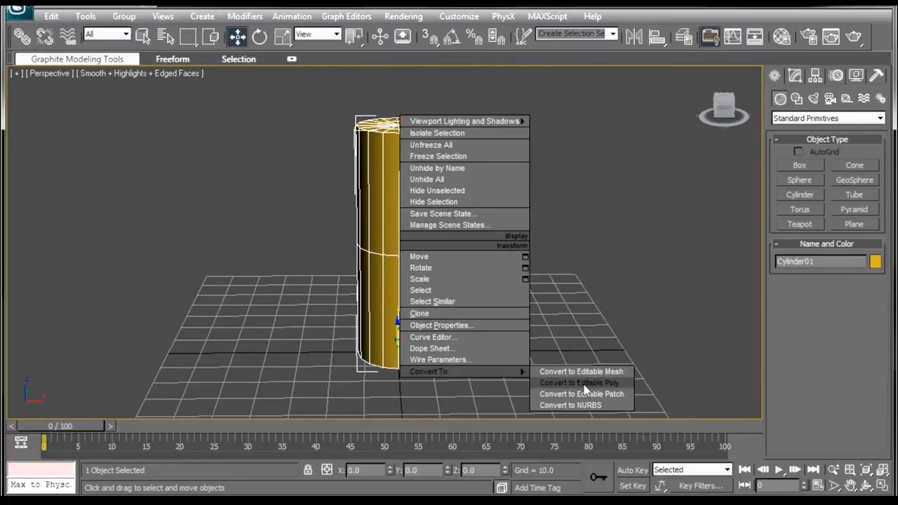
Convert Cylinder01 to editable poly and select eight polygons around its lower half
left_click(579, 382)
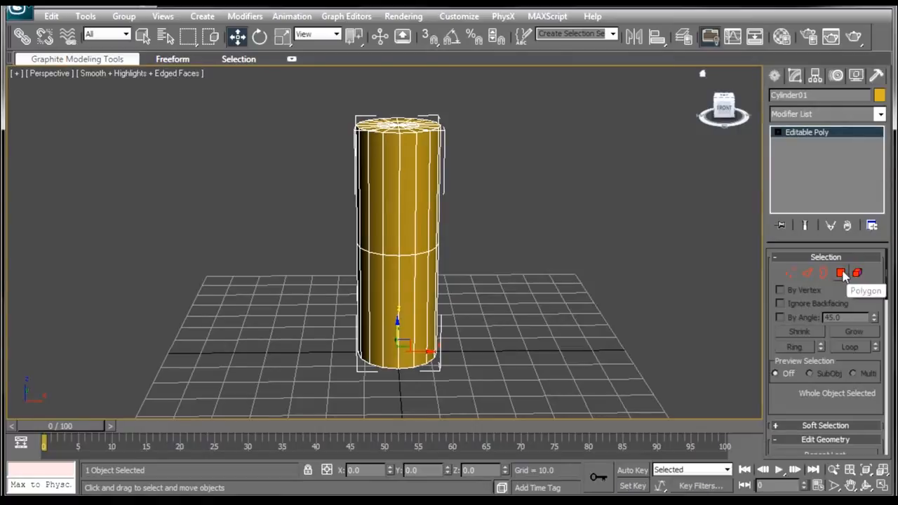
left_click(841, 272)
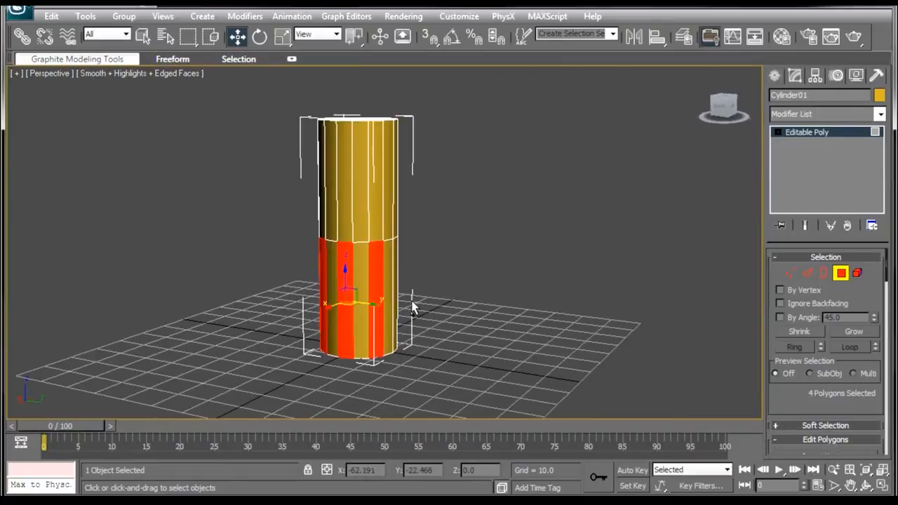
left_click_drag(414, 309, 421, 320)
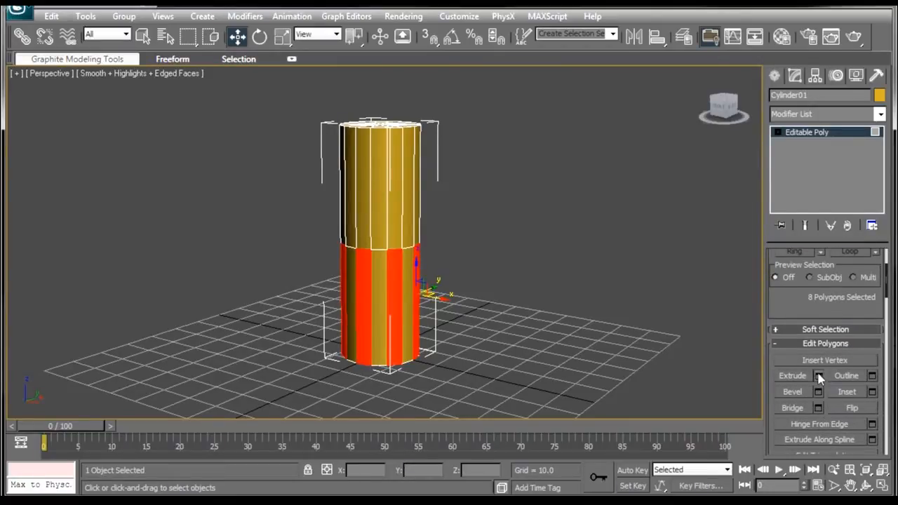
Extrude the selected lower-half polygons outward by 2, then adjust them with Scale and Move
left_click(818, 375)
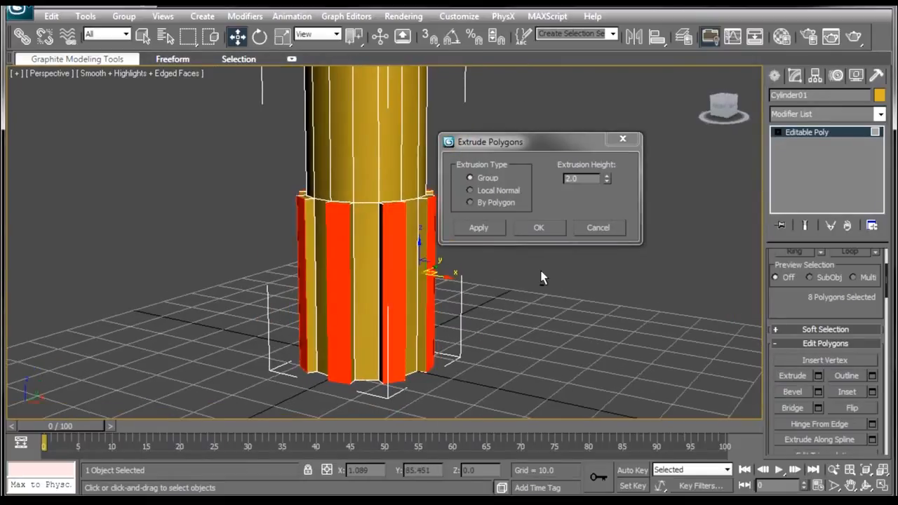
left_click(538, 227)
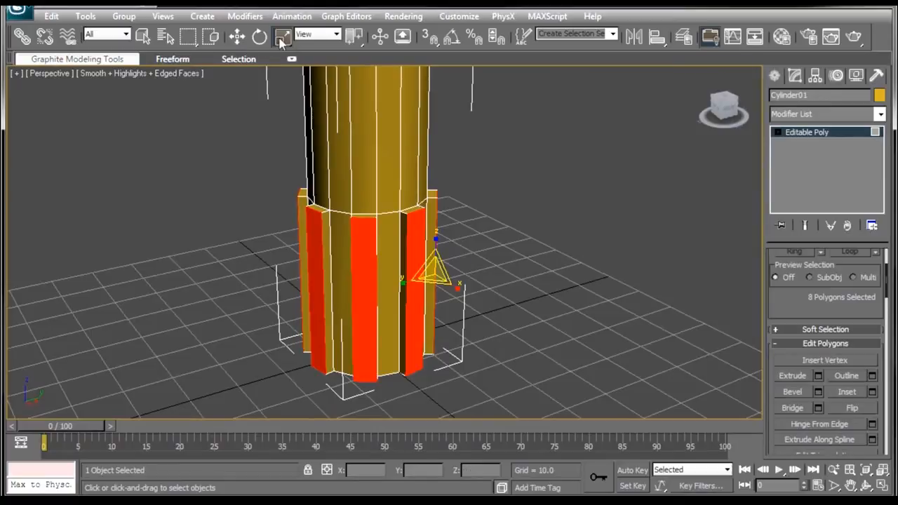
left_click(237, 36)
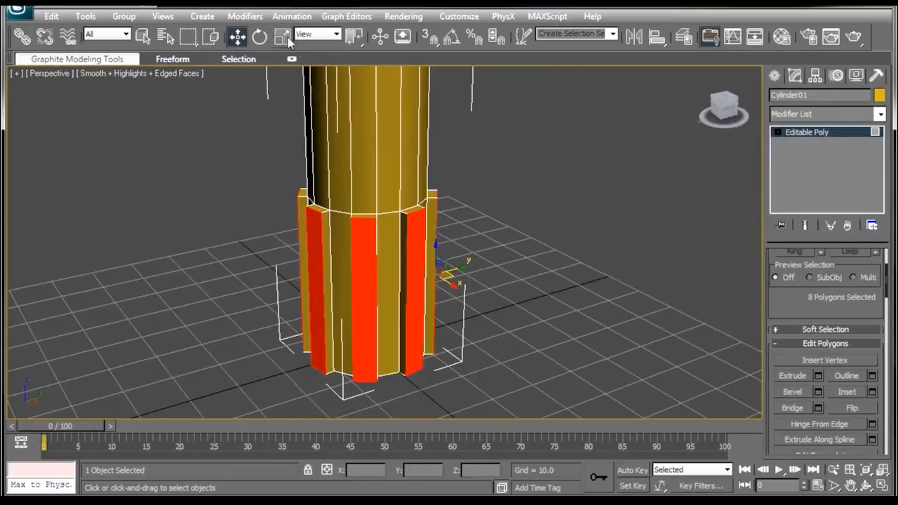
left_click(282, 37)
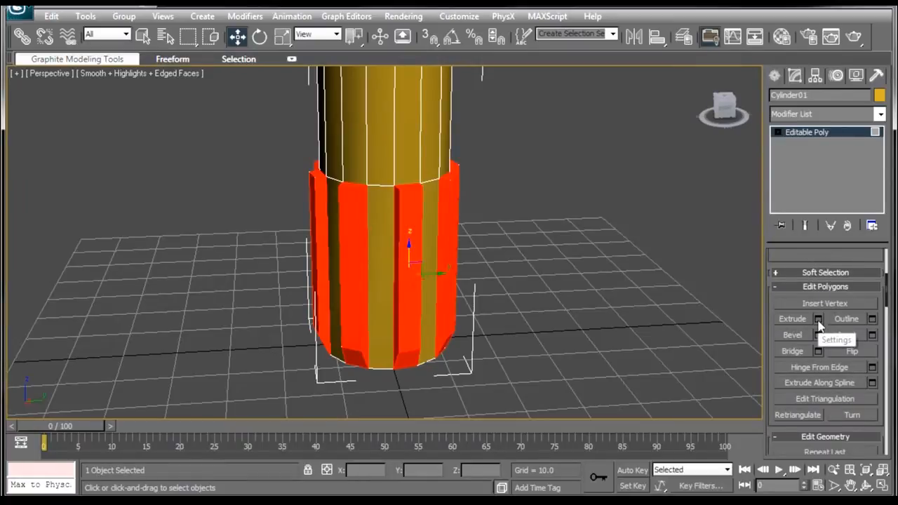
Re-extrude the lower faces By Polygon so each becomes a separate rib
left_click(818, 318)
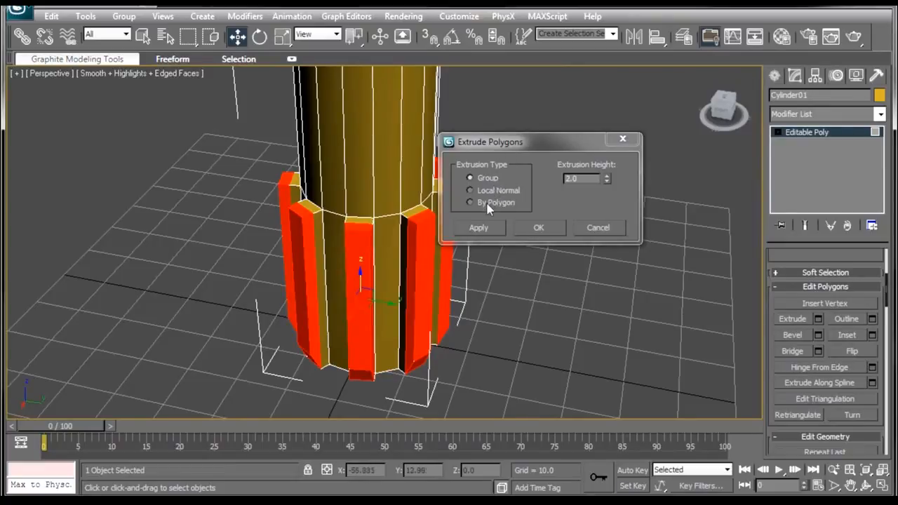
left_click(470, 202)
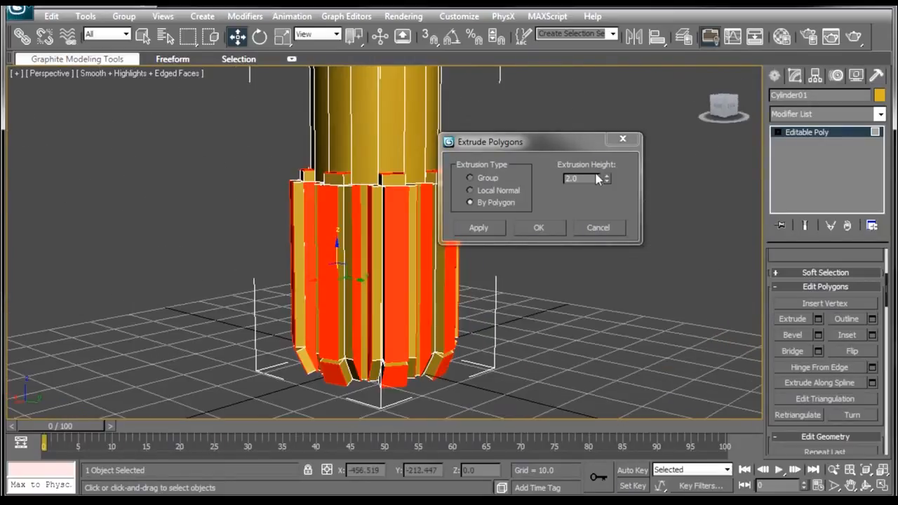
triple_click(581, 178)
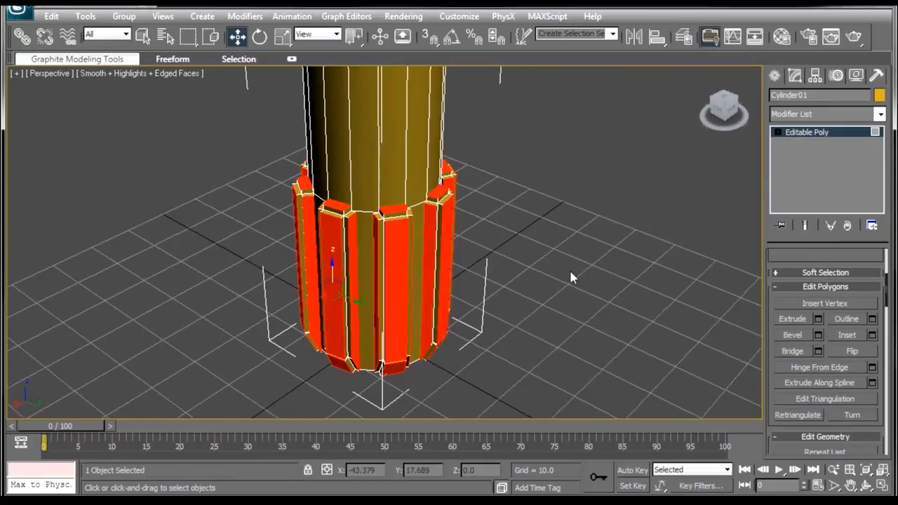
Clear the face selection and orbit to inspect the hilt's underside
left_click_drag(571, 277, 537, 218)
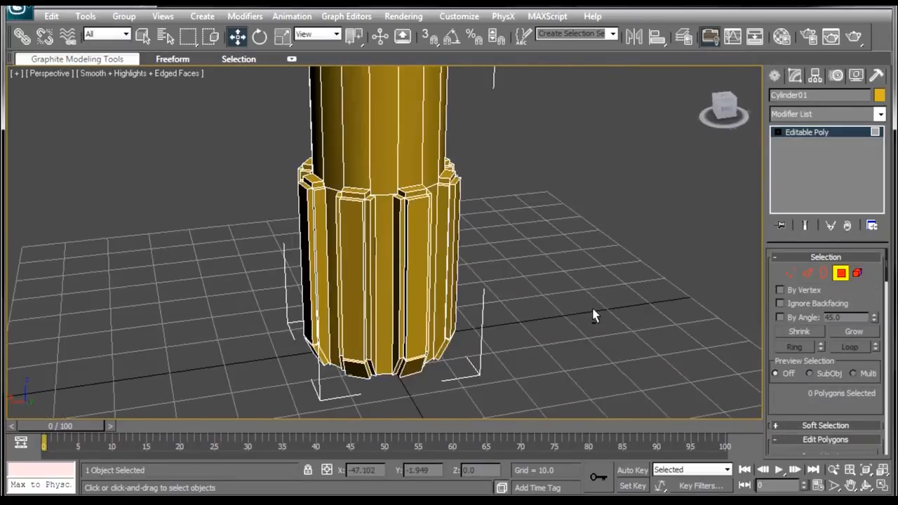
left_click_drag(593, 316, 403, 259)
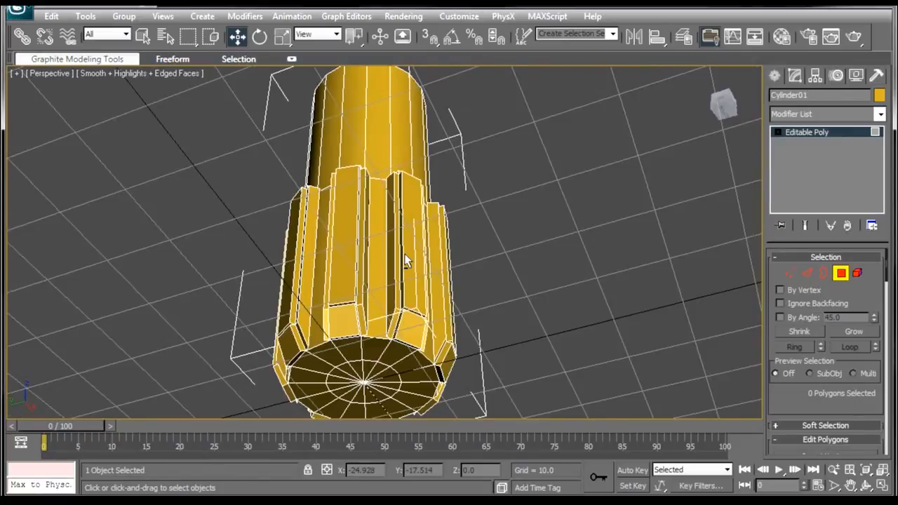
left_click_drag(407, 259, 467, 295)
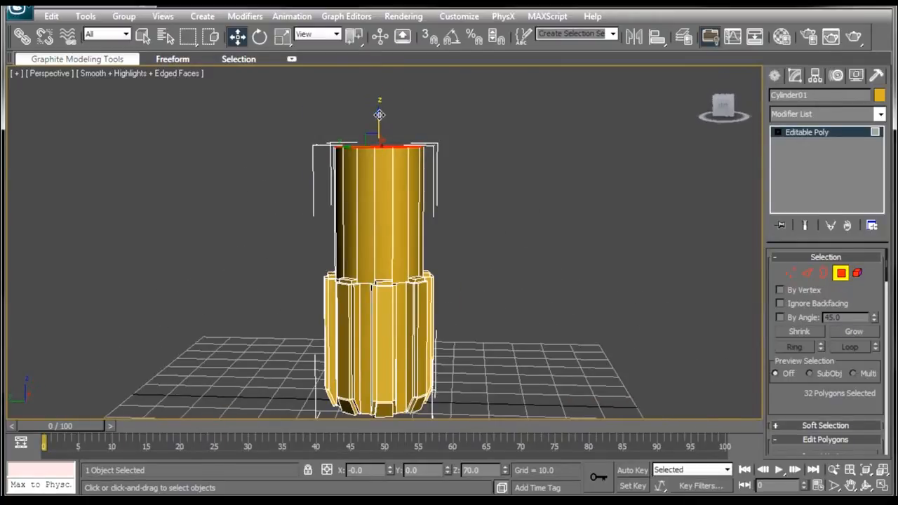
Move the top polygons down along Z to roughly the ribbed band's height
left_click_drag(379, 126, 376, 211)
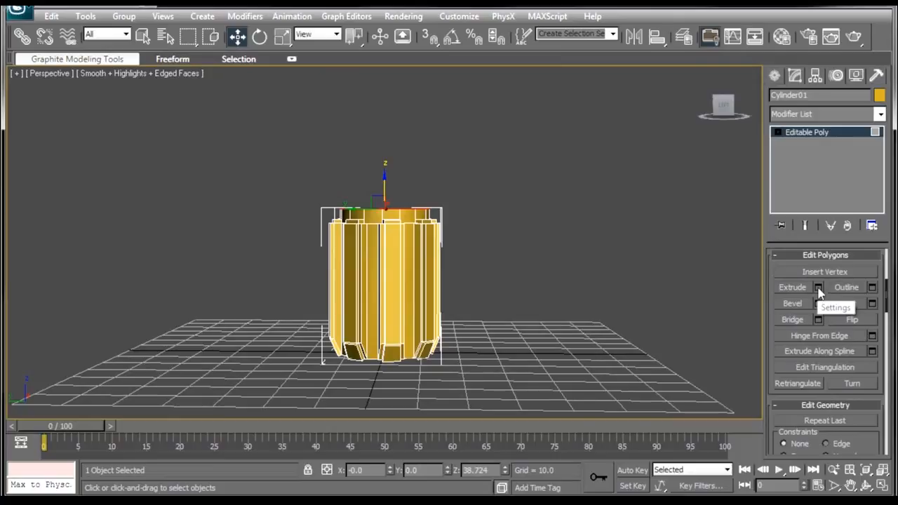
Extrude the top cap upward as a group in stacked sections of 3, 15, 30, 5 and 10
left_click(818, 287)
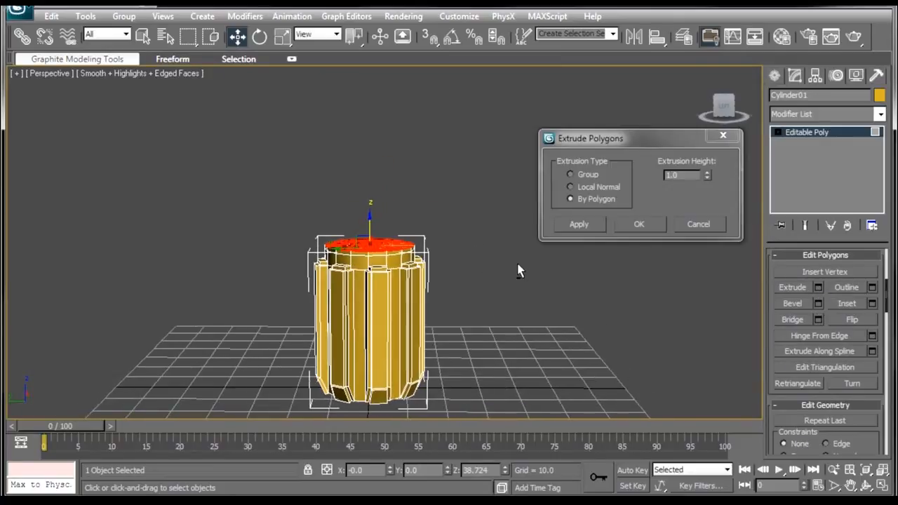
mouse_move(580, 188)
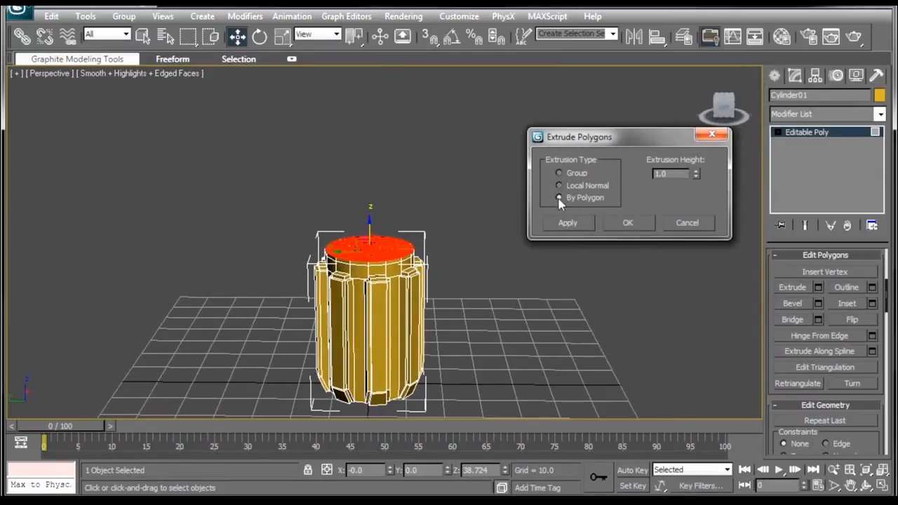
mouse_move(600, 203)
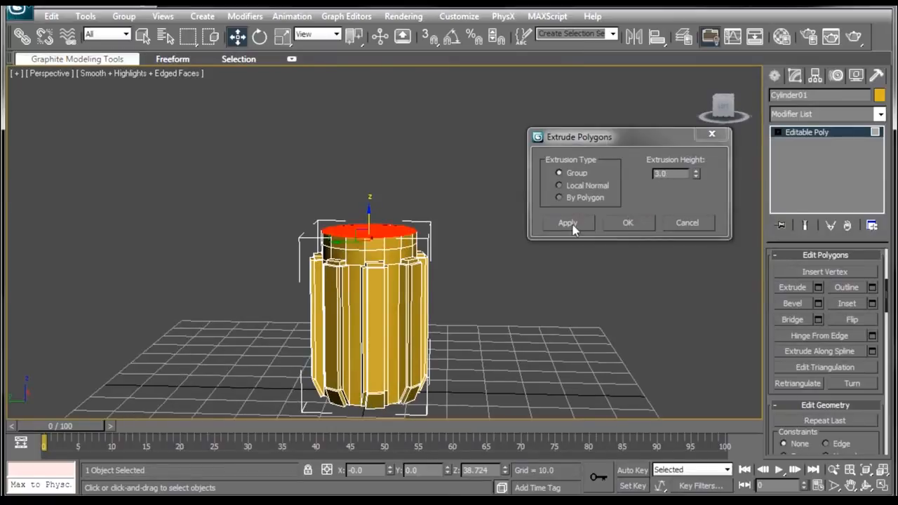
left_click(566, 222)
type("15")
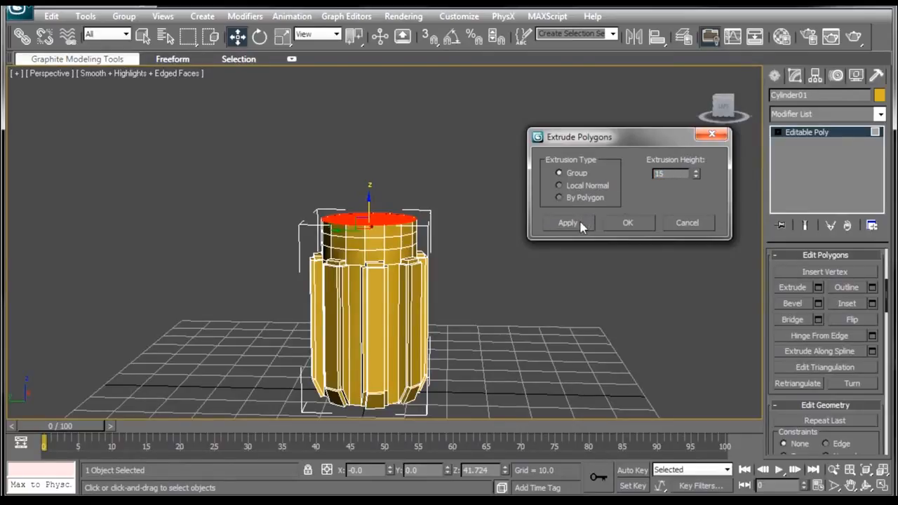
left_click(566, 222)
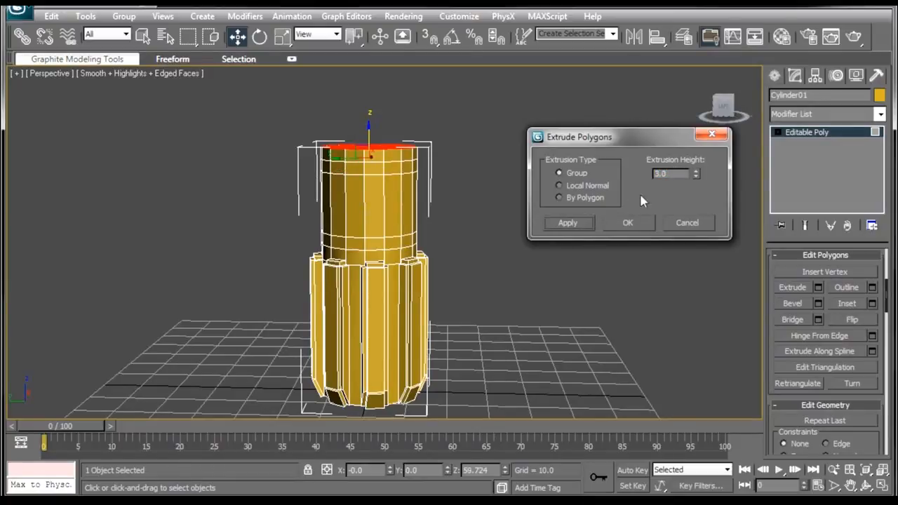
triple_click(670, 174)
type("30")
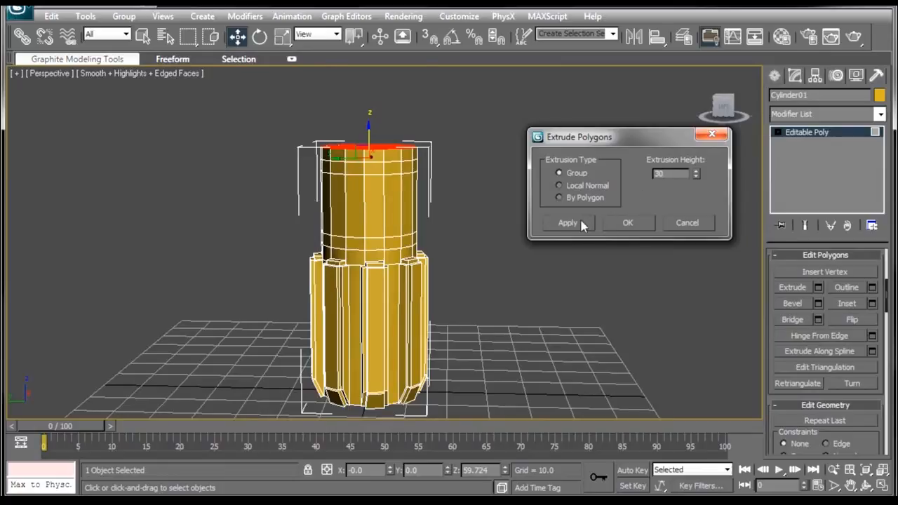
left_click(566, 222)
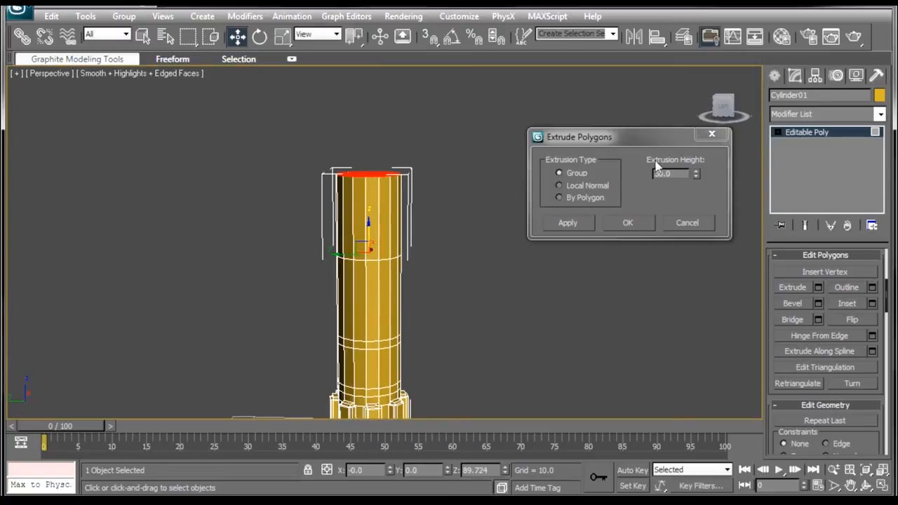
left_click(567, 223)
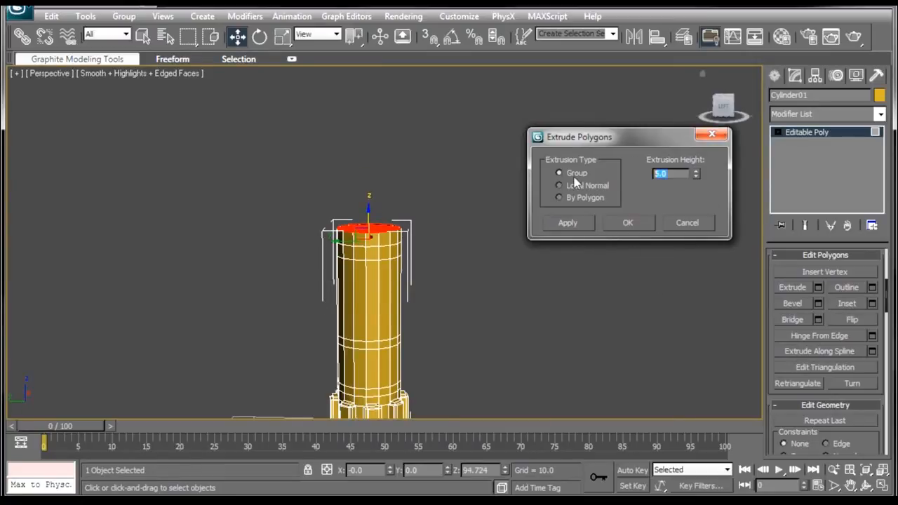
left_click(567, 223)
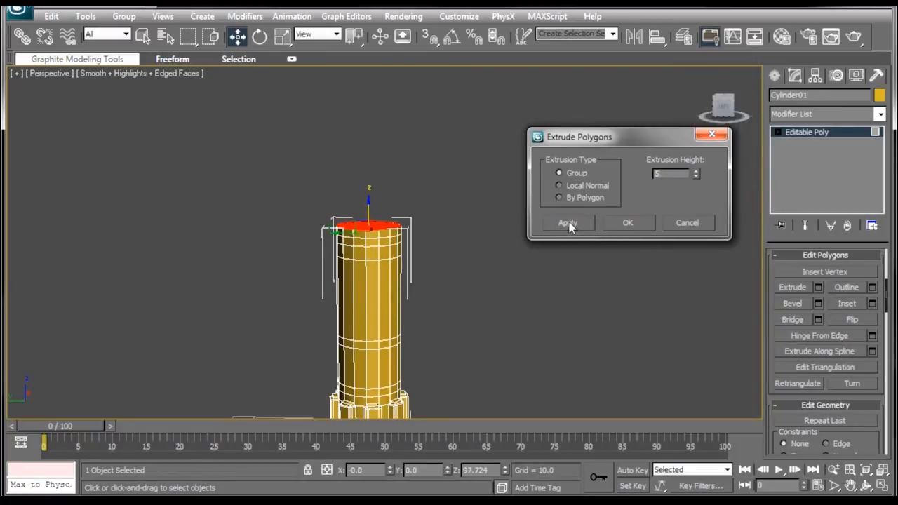
left_click(567, 222)
type("10")
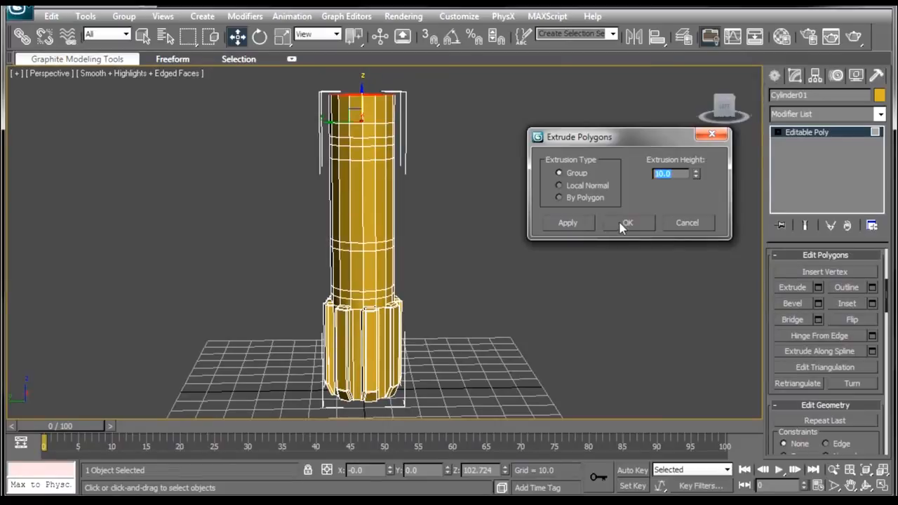
left_click(627, 222)
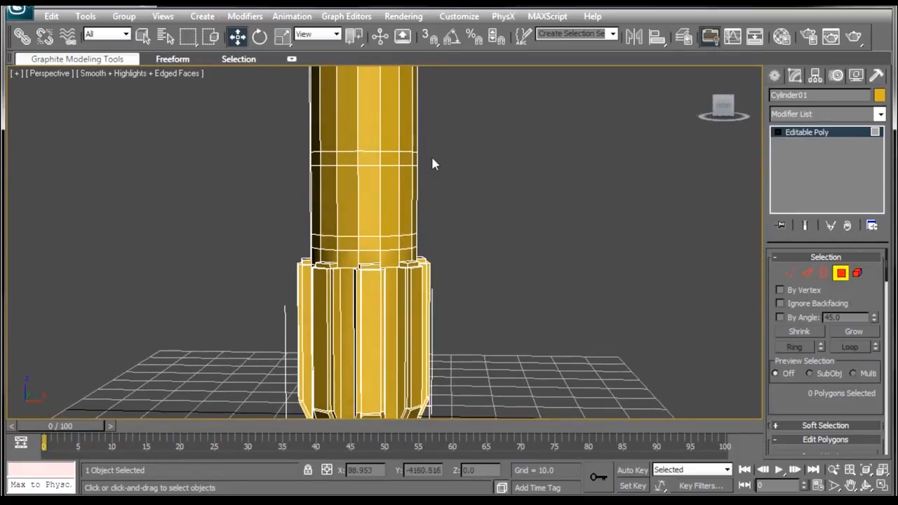
Raise two shaft rings and a strip by Local Normal 1.0, then bevel the strip (height 1, outline -1)
left_click(364, 160)
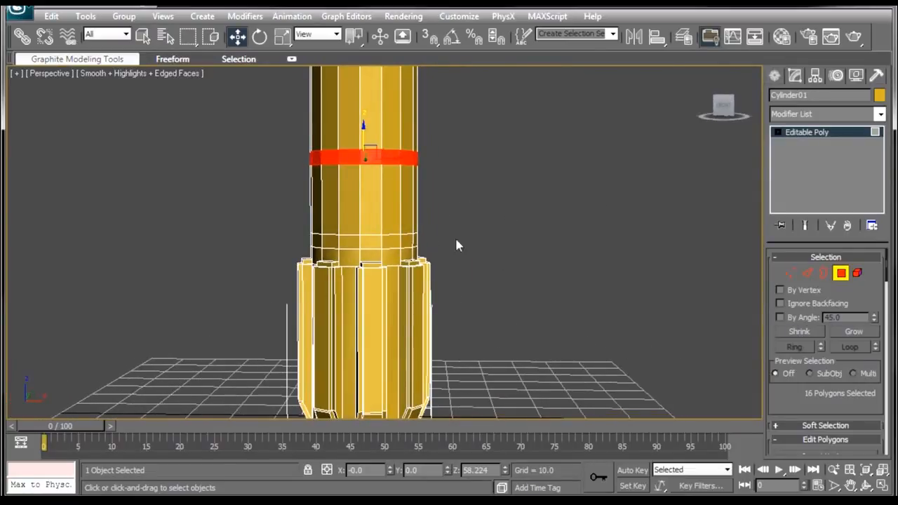
mouse_move(434, 241)
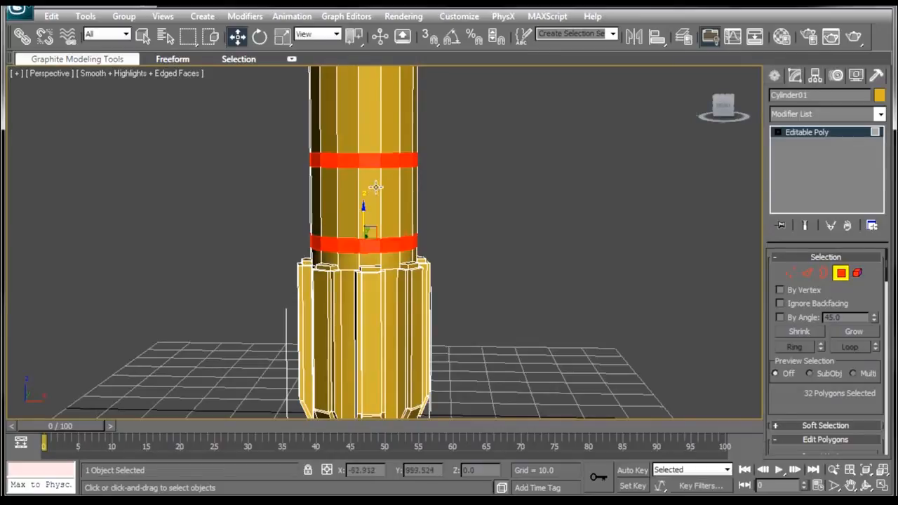
left_click(365, 203)
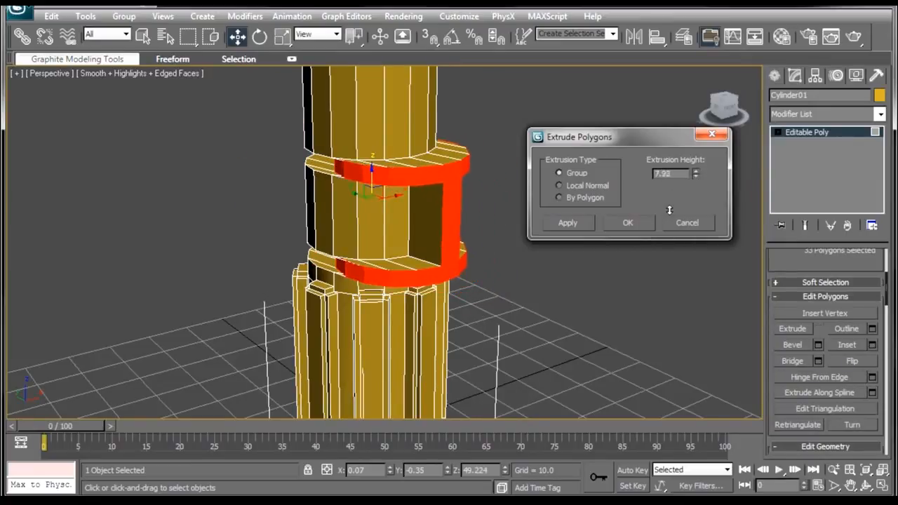
left_click(567, 222)
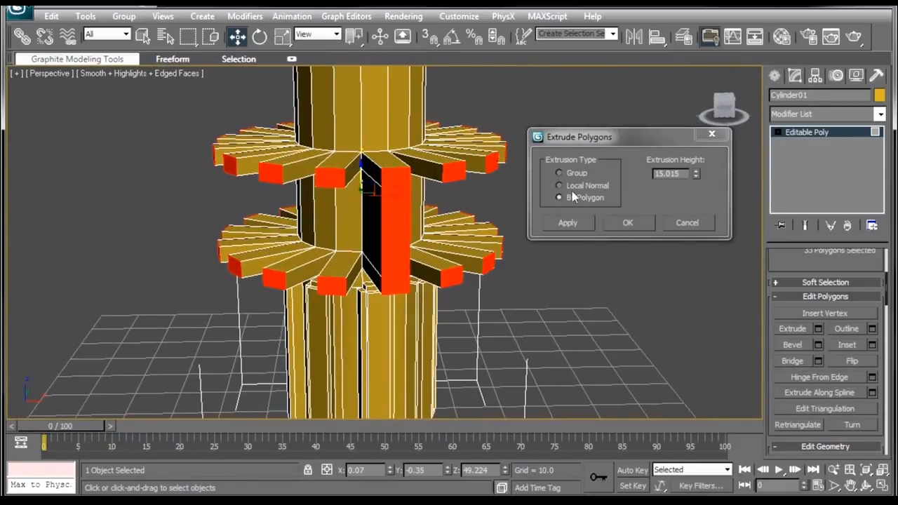
left_click(559, 185)
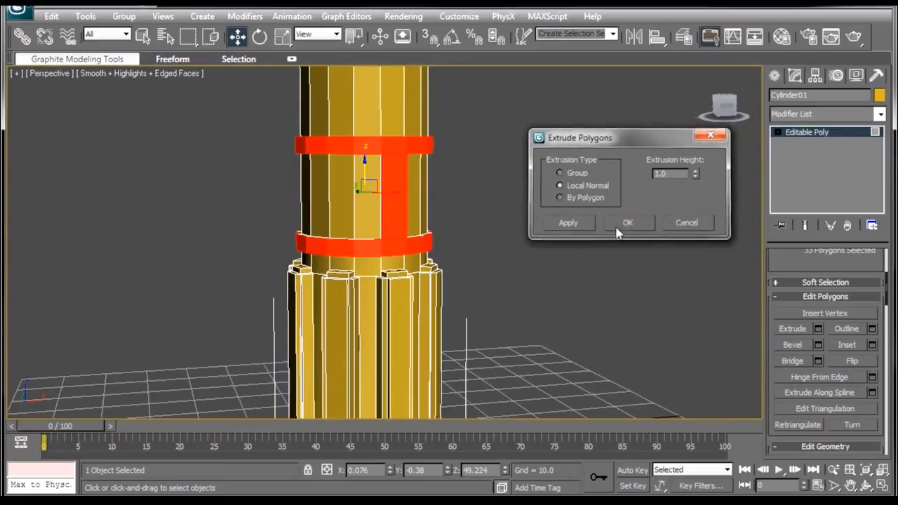
left_click(628, 223)
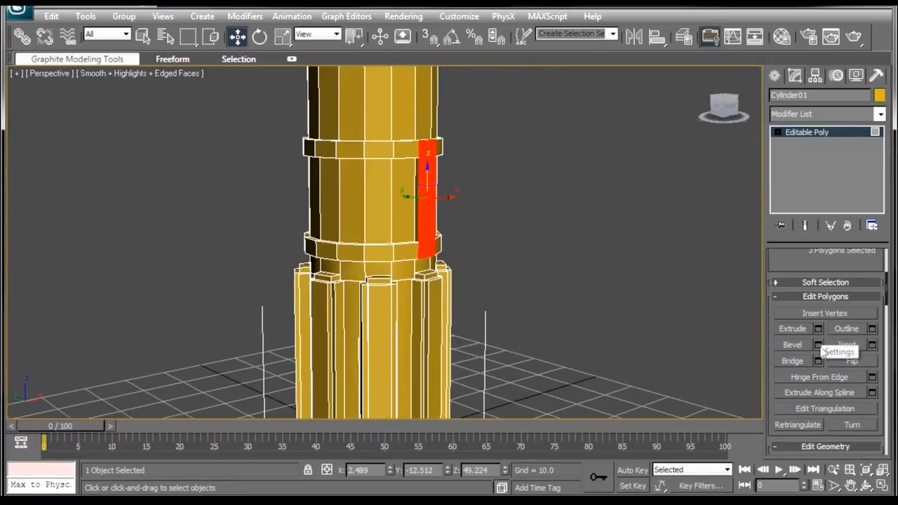
left_click(818, 345)
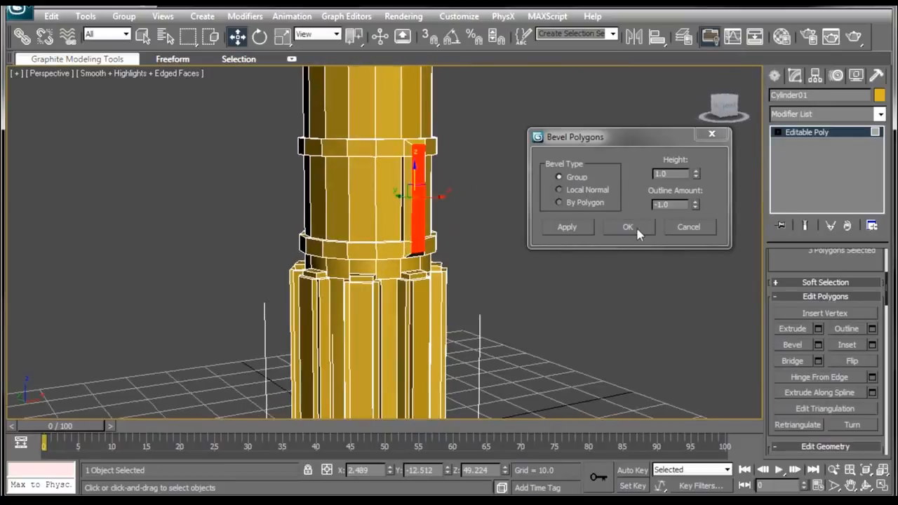
left_click(627, 227)
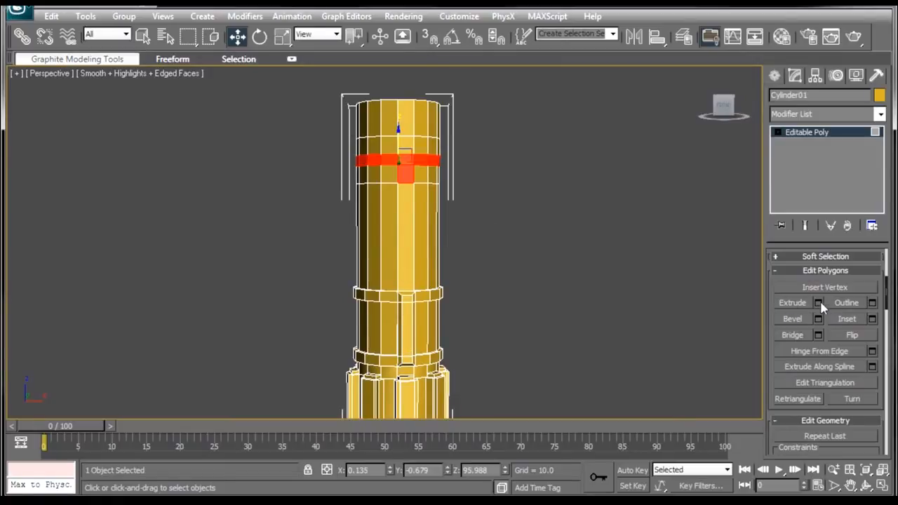
Extrude the upper ring and tab by Local Normal 1.0 and the top section by 3.0
left_click(818, 303)
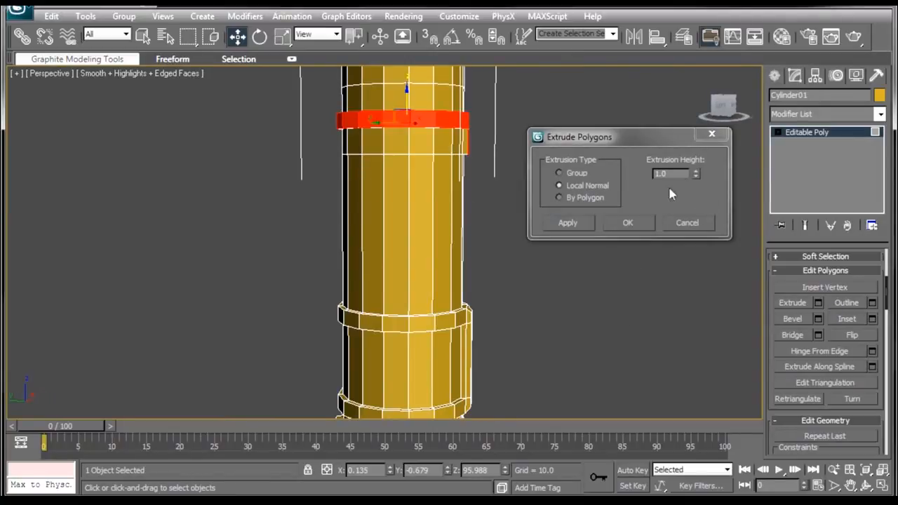
mouse_move(631, 229)
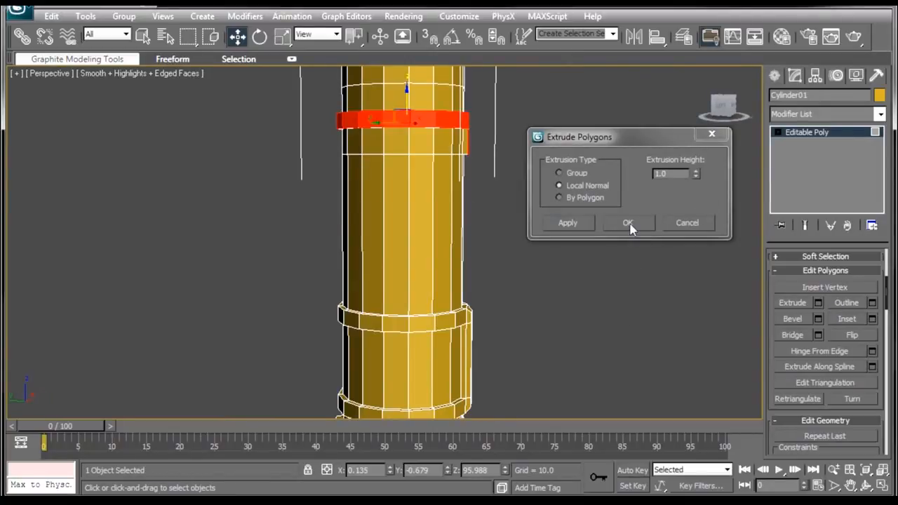
left_click(628, 222)
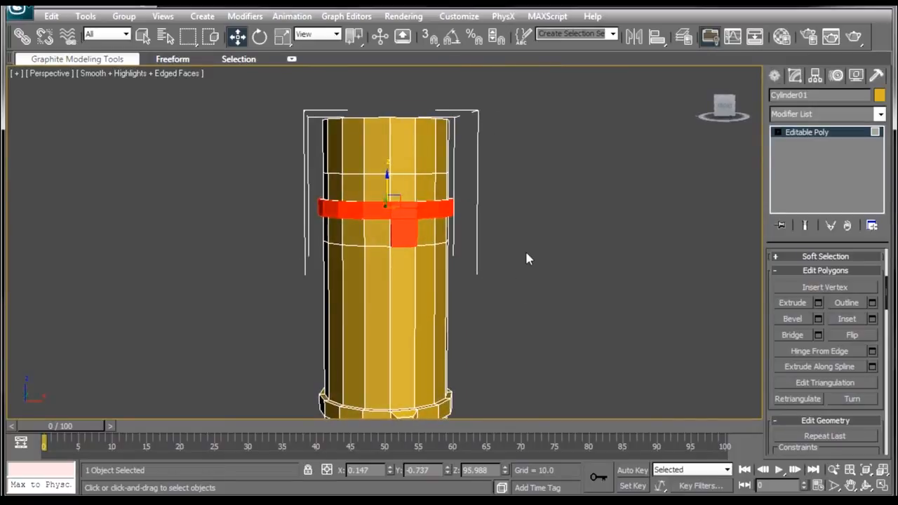
mouse_move(502, 150)
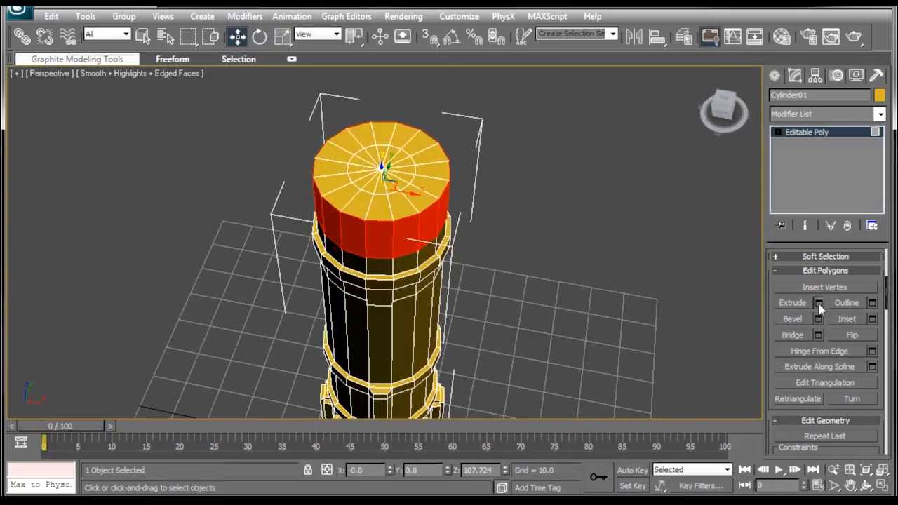
left_click(818, 303)
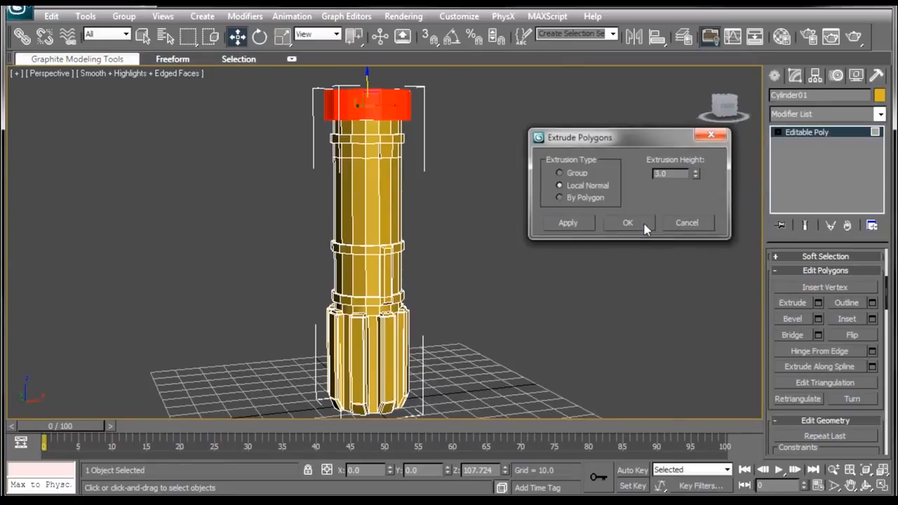
left_click(628, 222)
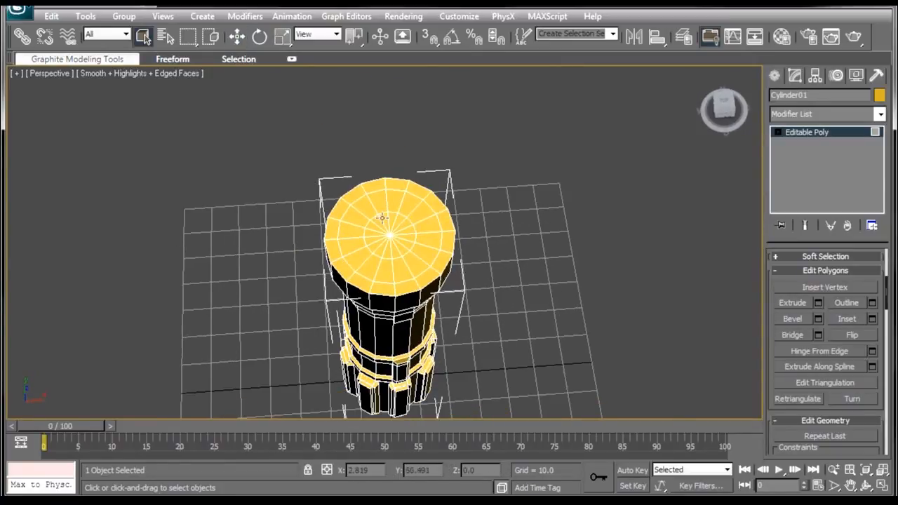
Select the top cap's inner disc and extrude it inward with a negative Local Normal height
left_click(379, 224)
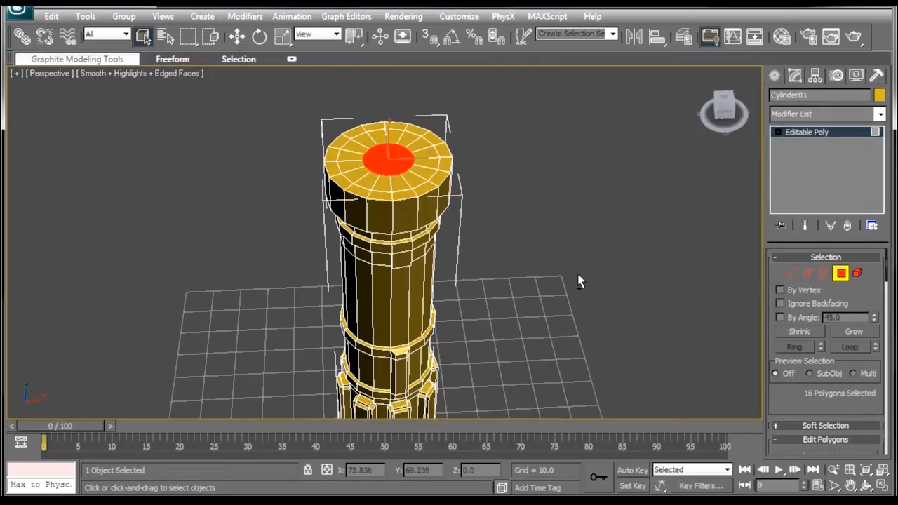
left_click_drag(579, 280, 569, 315)
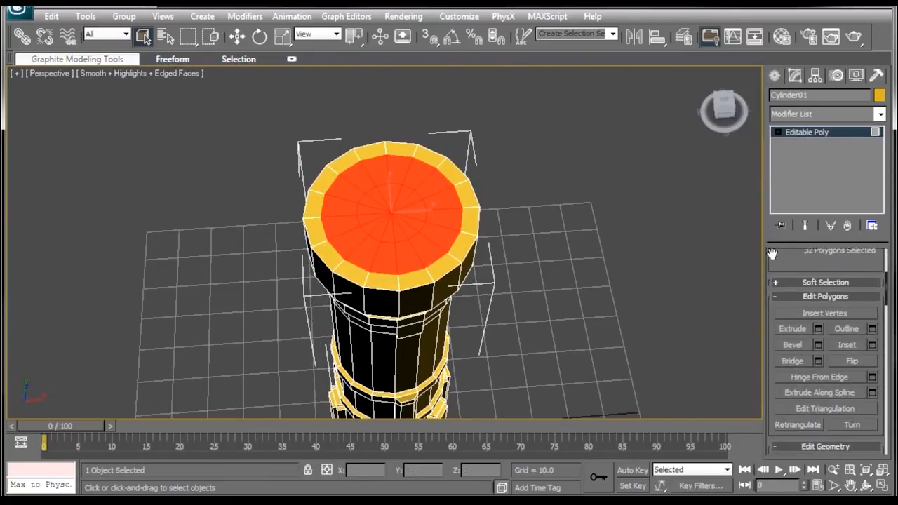
left_click(818, 322)
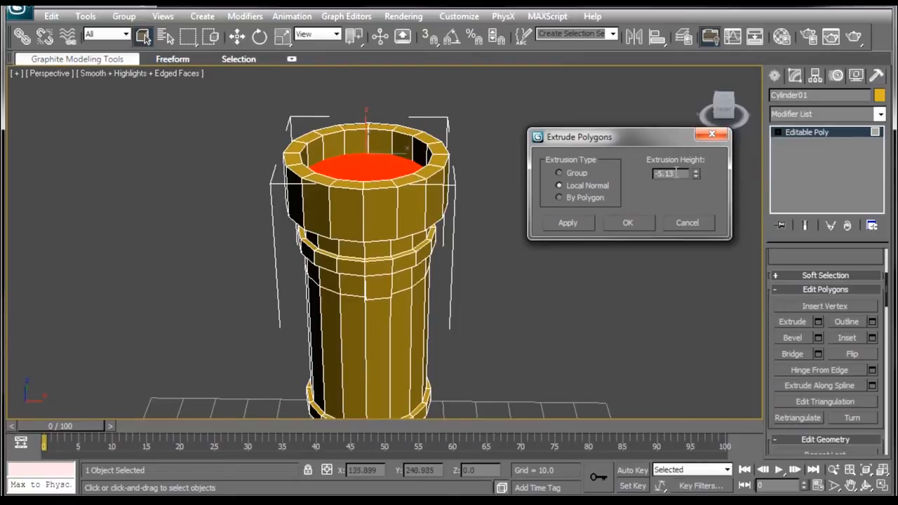
triple_click(670, 173)
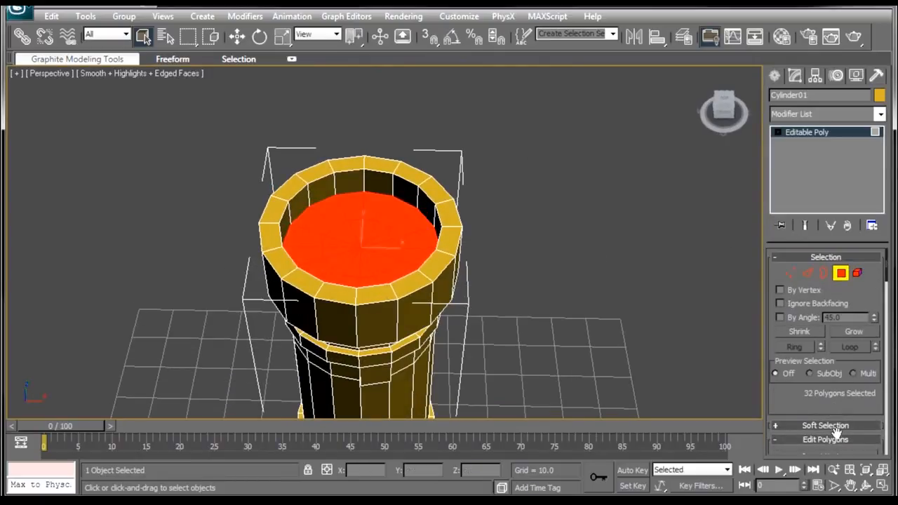
mouse_move(807, 334)
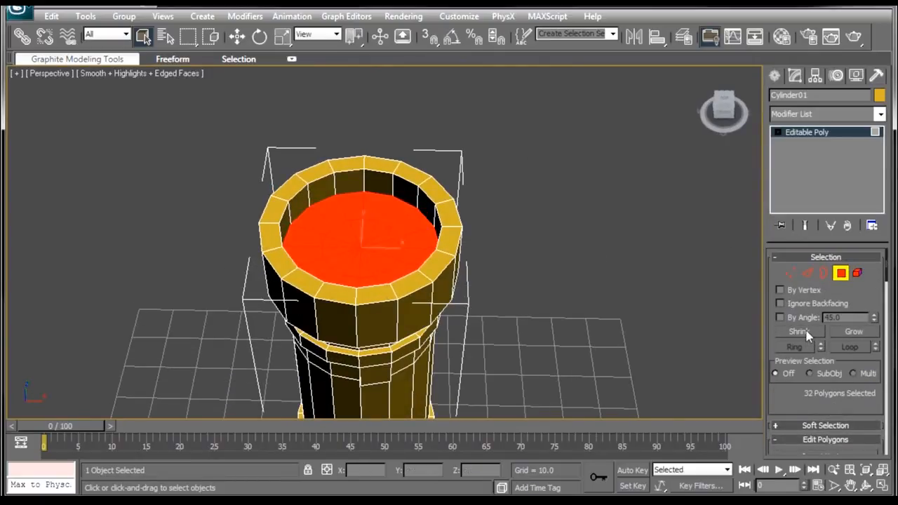
Shrink the selection to the central emitter faces and bevel them with Height 1.0, Outline -1.0
left_click(798, 331)
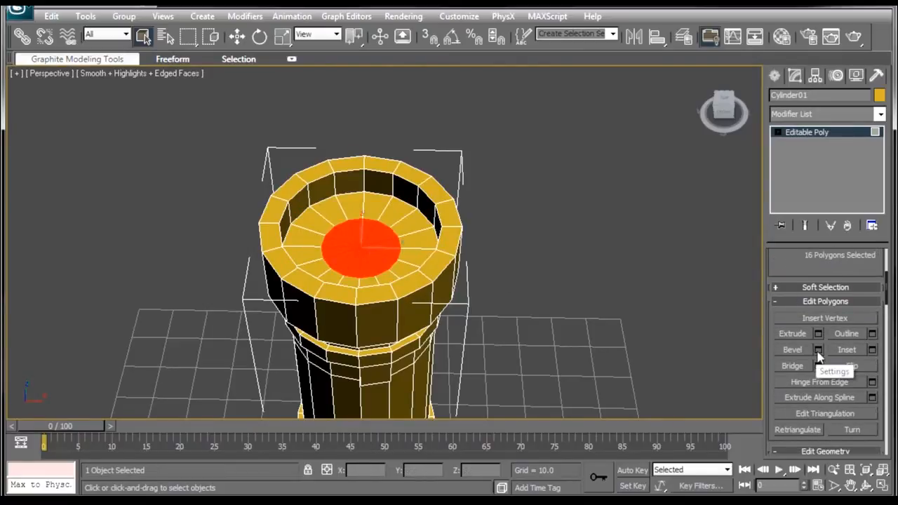
left_click(818, 349)
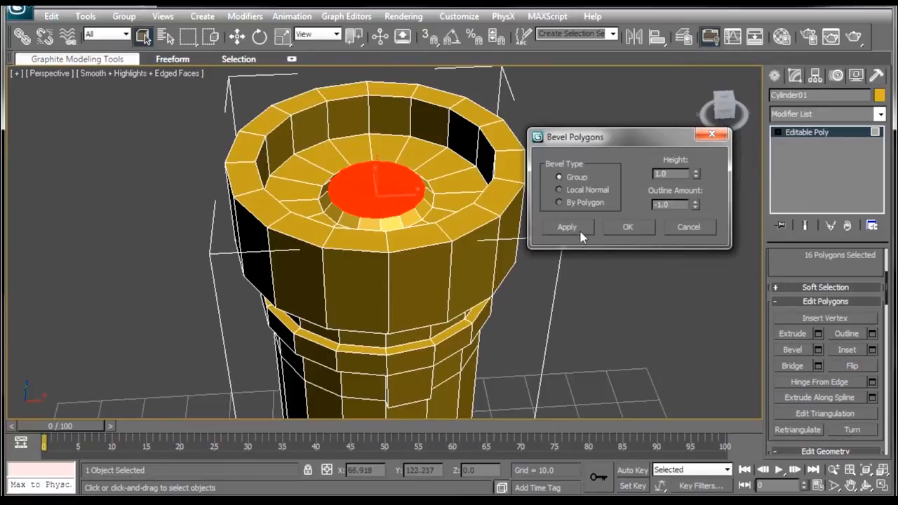
left_click(567, 227)
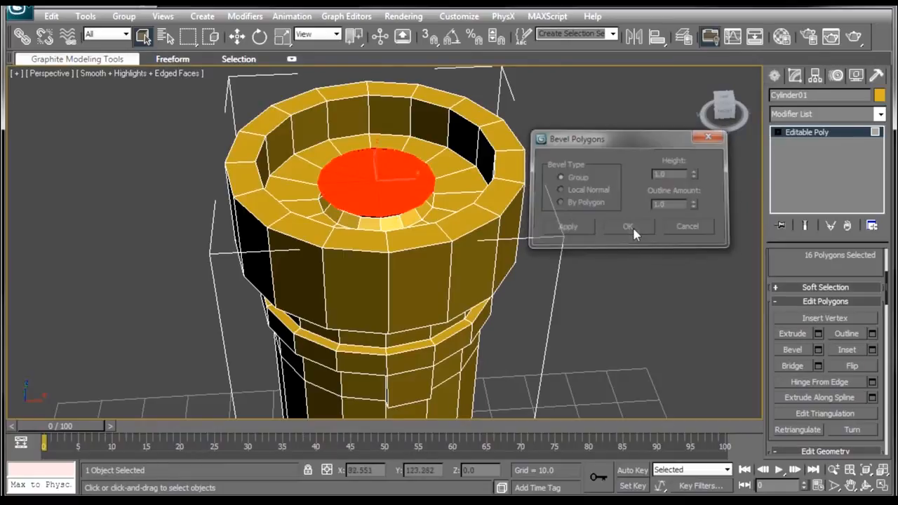
left_click(627, 226)
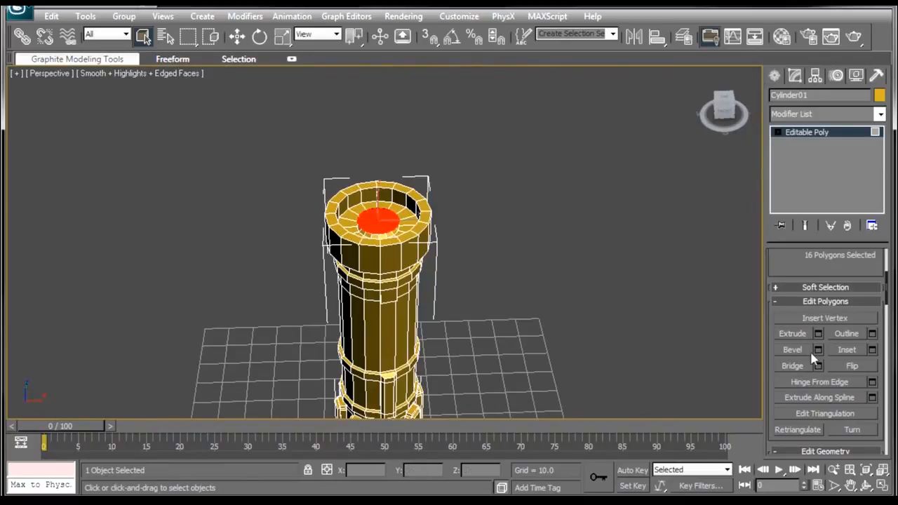
Extrude the emitter floor to a height of about 450 to form the blade
left_click(818, 333)
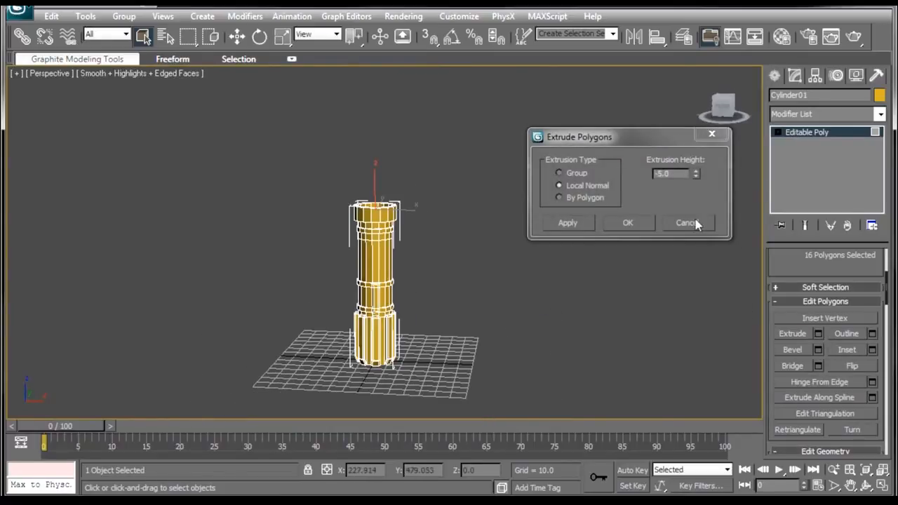
left_click(695, 176)
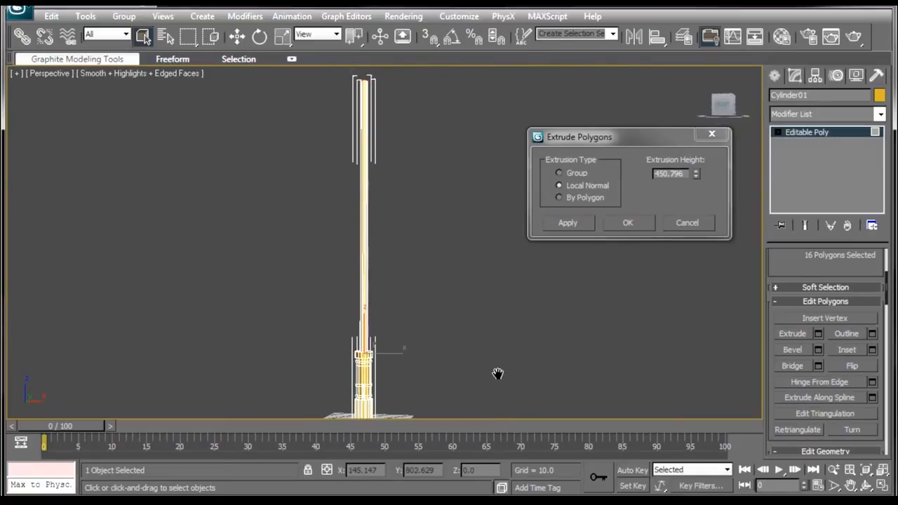
left_click(627, 222)
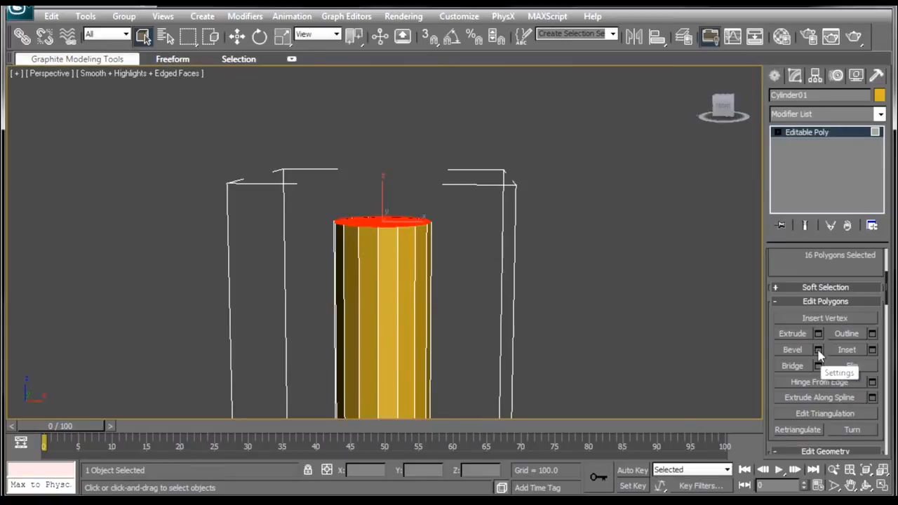
Round the blade tip with repeated Height 1, Outline -1 bevels
left_click(818, 349)
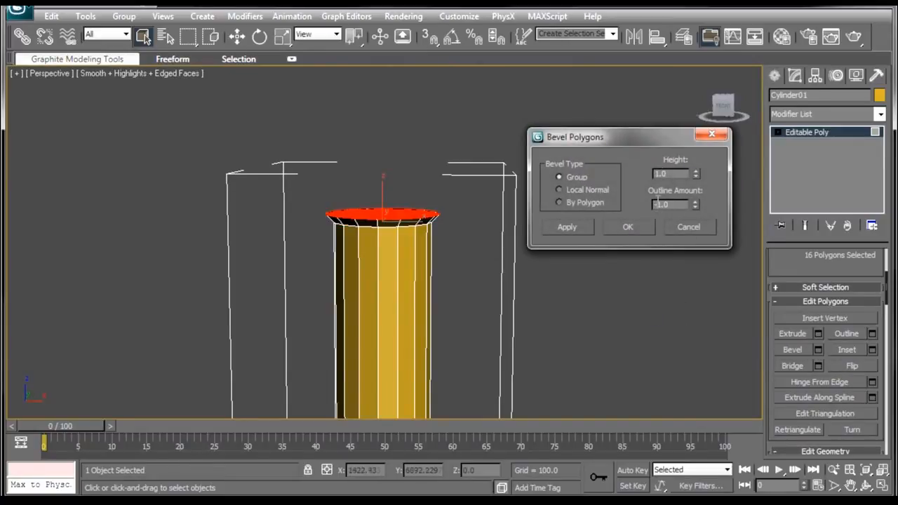
left_click(566, 227)
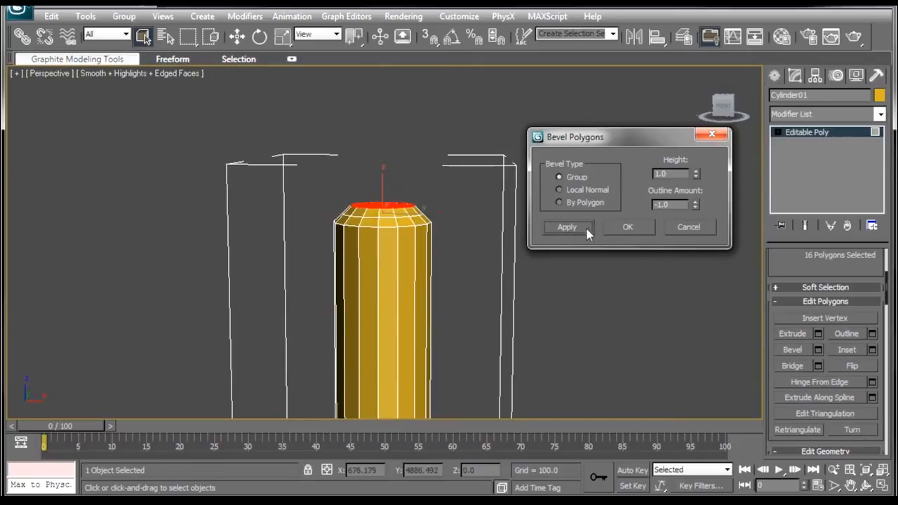
left_click(566, 226)
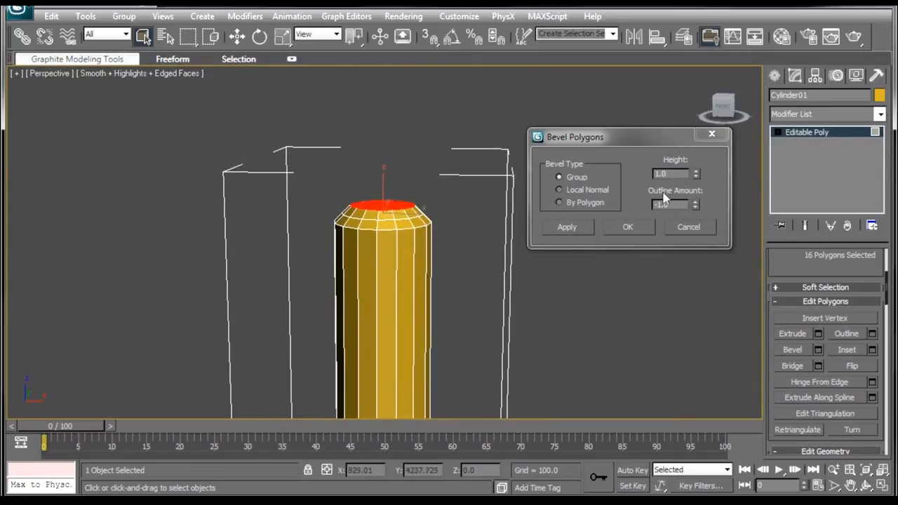
left_click(696, 201)
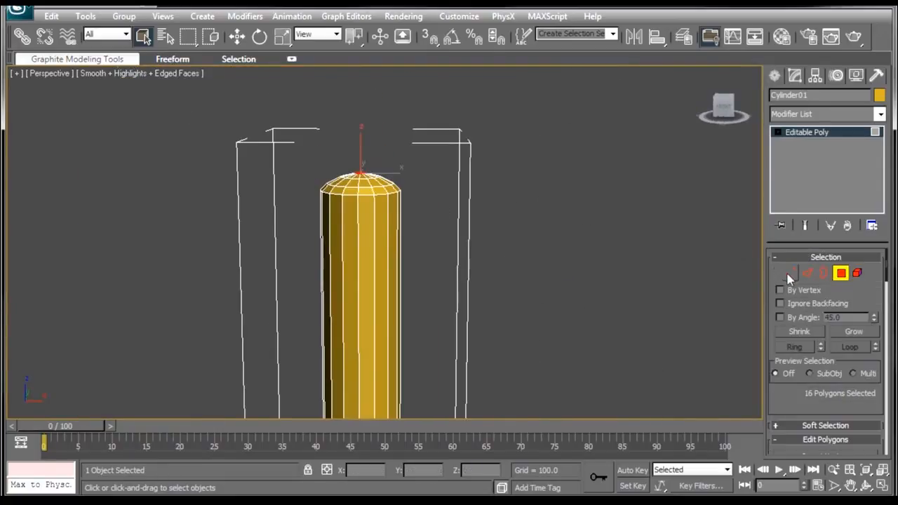
Region-select Cylinder01's bottom vertices in Vertex mode, move them downward, then exit Vertex mode
left_click(789, 273)
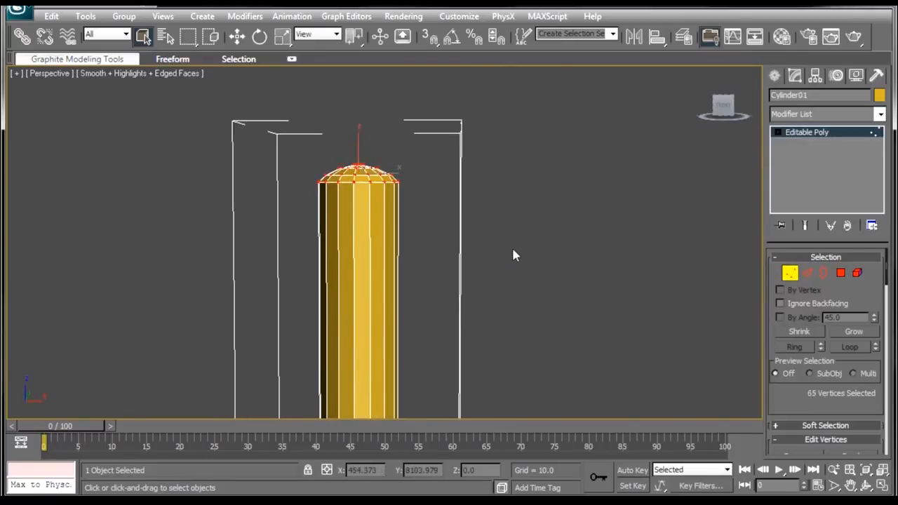
mouse_move(282, 37)
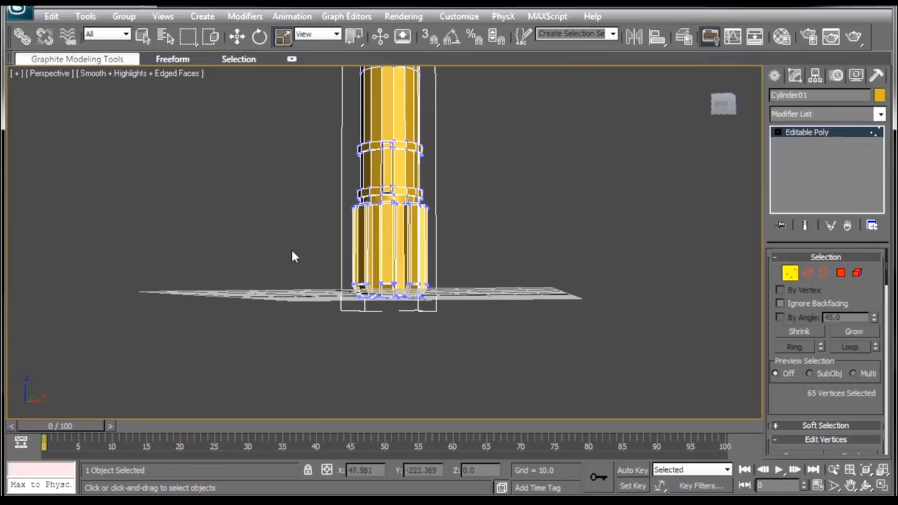
left_click_drag(267, 249, 533, 358)
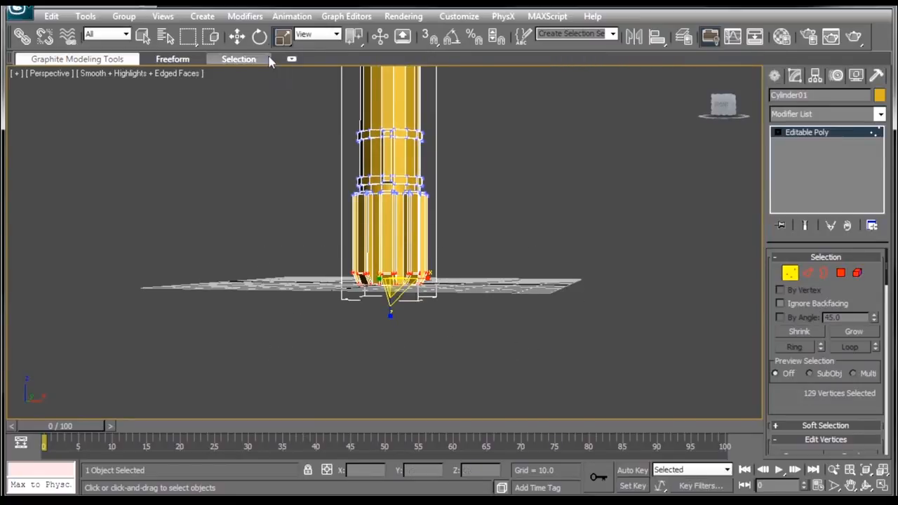
left_click_drag(391, 314, 391, 245)
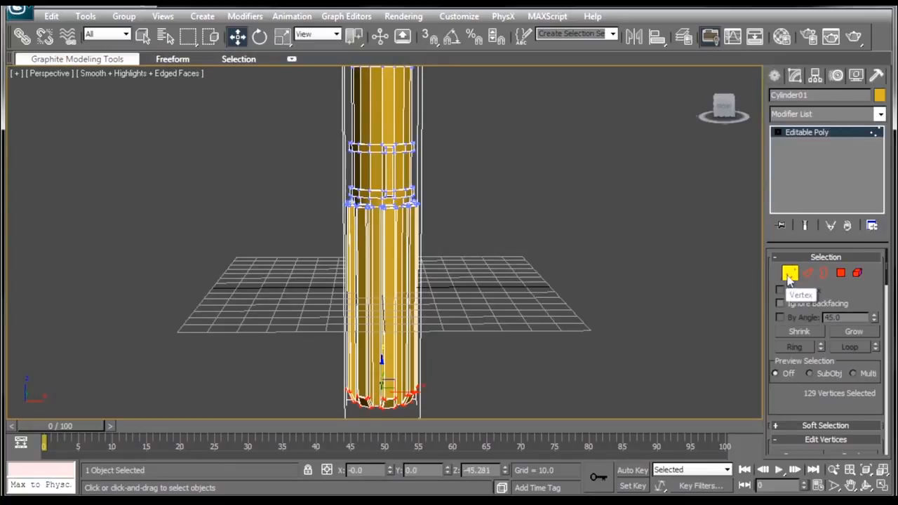
left_click(790, 274)
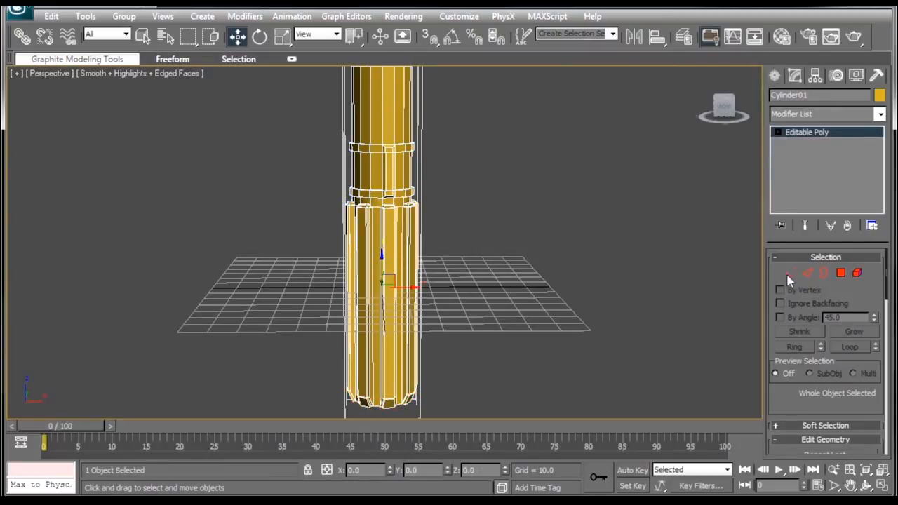
mouse_move(787, 77)
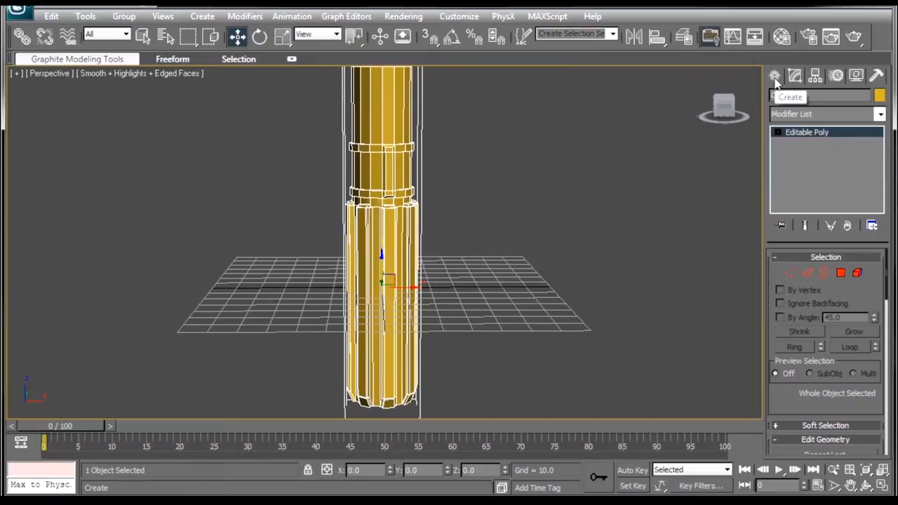
Create Cylinder02 (Radius 3.764, Height 3.302, 22 sides), rotate it 90° and place it on the hilt
left_click(774, 75)
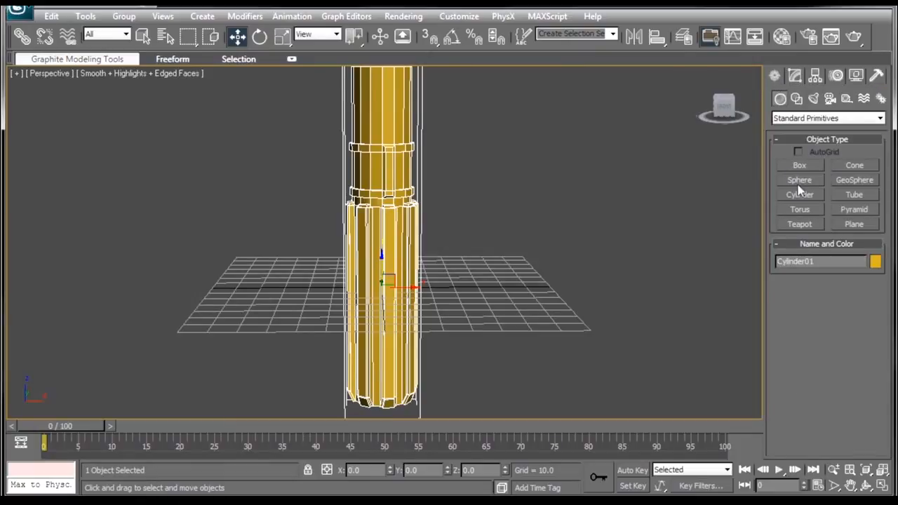
left_click(800, 195)
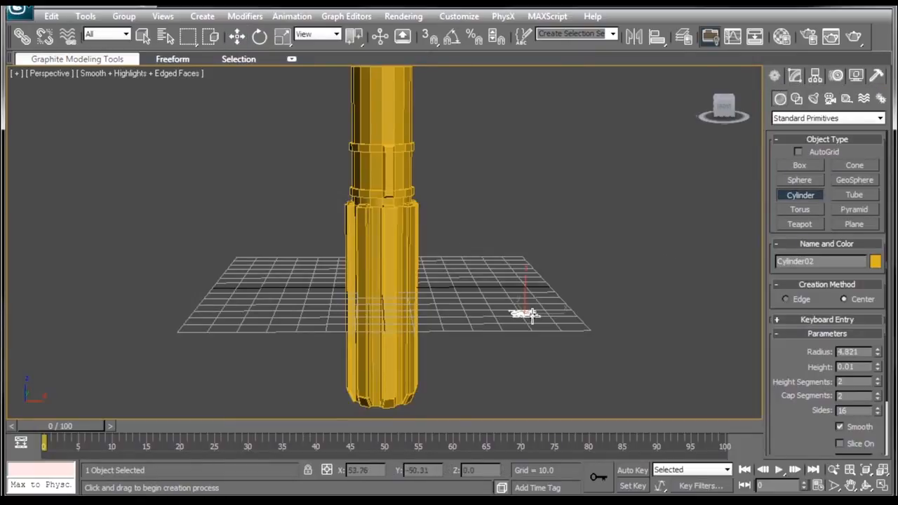
left_click_drag(525, 313, 575, 330)
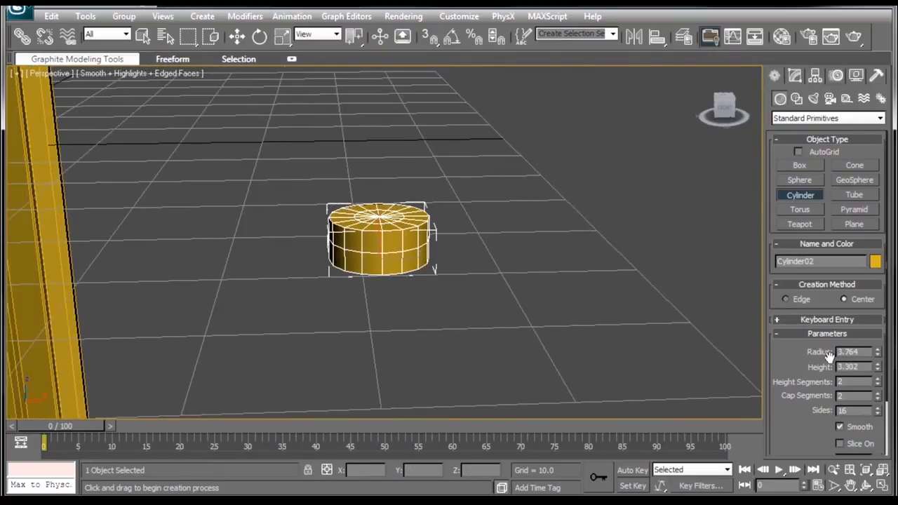
left_click(877, 384)
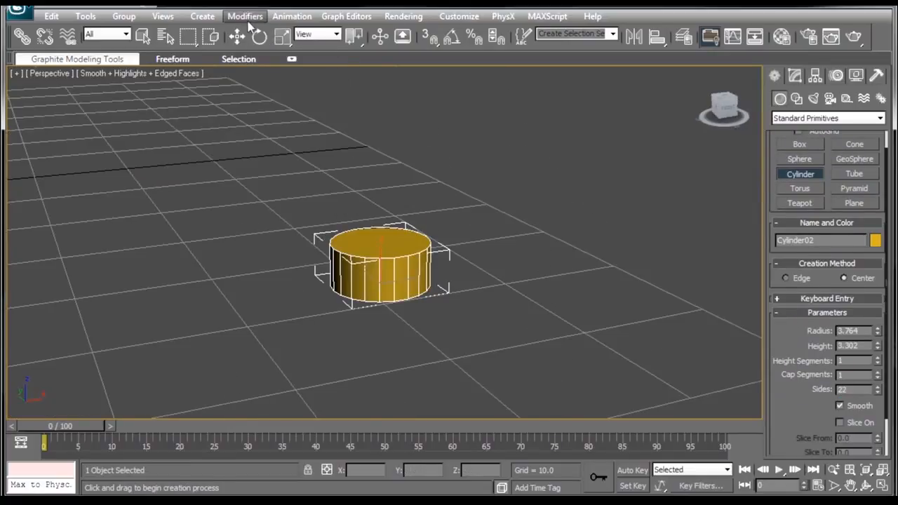
left_click(451, 36)
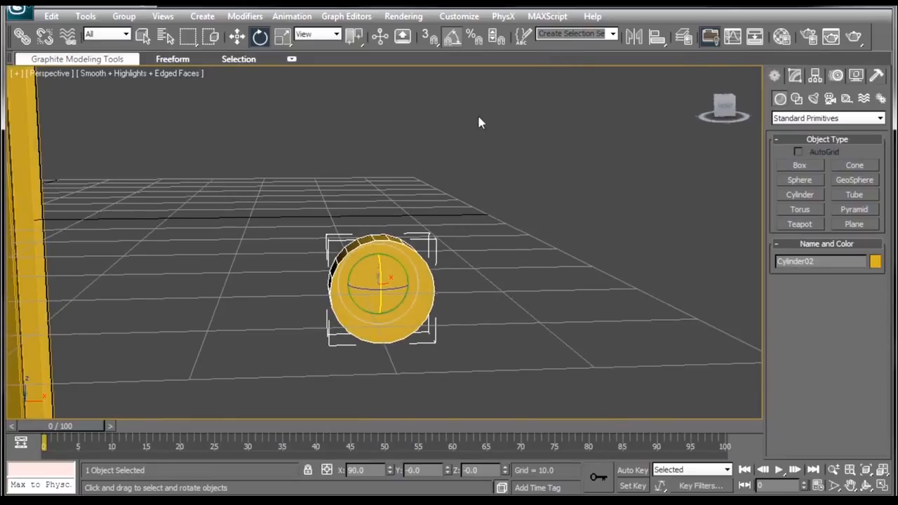
left_click_drag(382, 288, 435, 274)
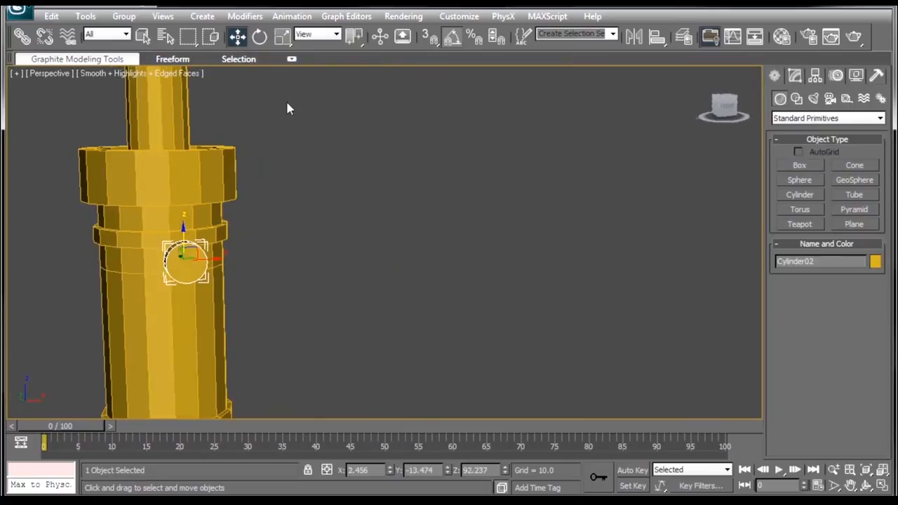
mouse_move(283, 65)
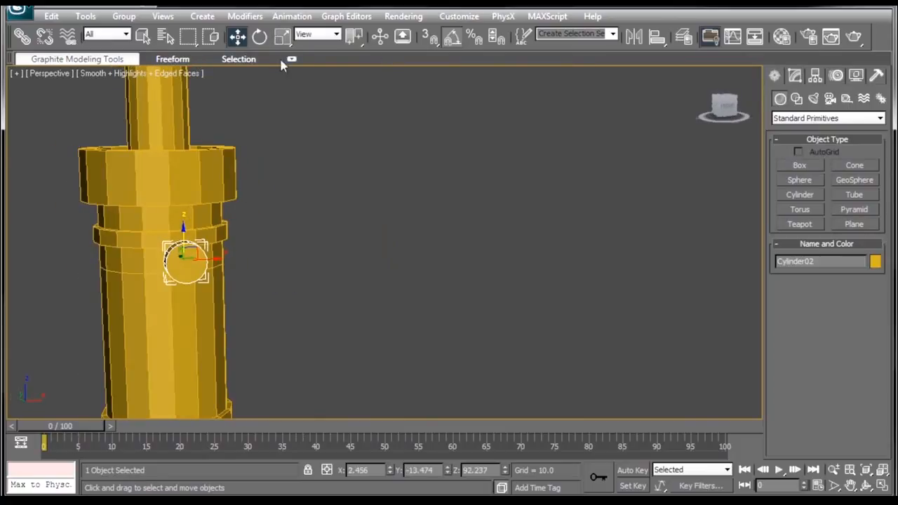
Nudge Cylinder02 into the hilt band and tilt it to match the hilt surface
left_click(283, 37)
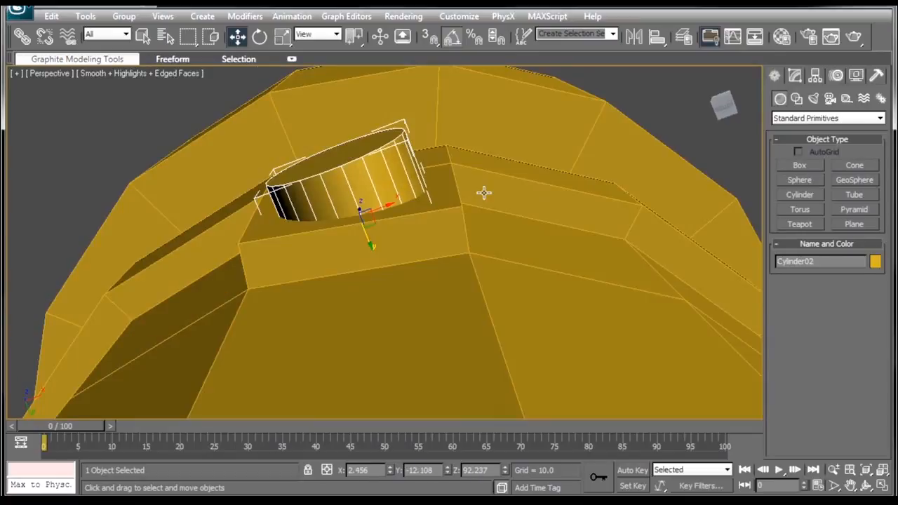
left_click_drag(484, 193, 411, 175)
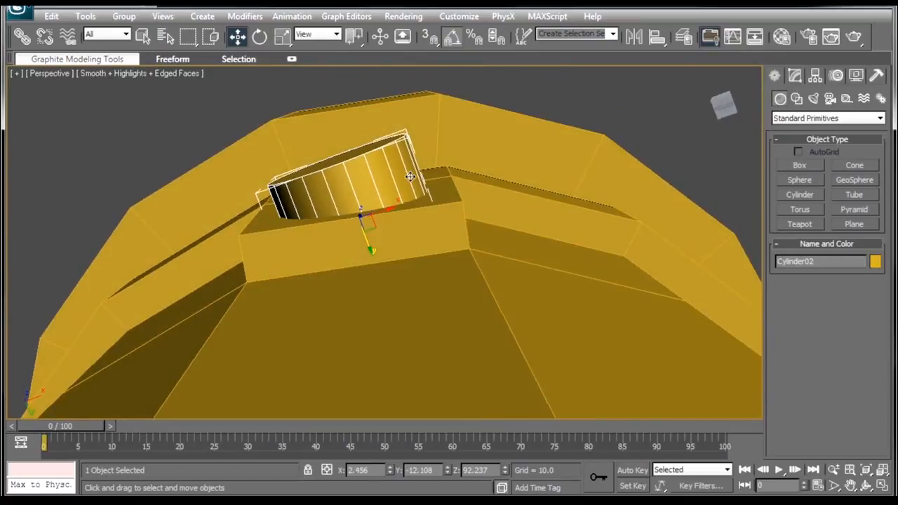
left_click(259, 36)
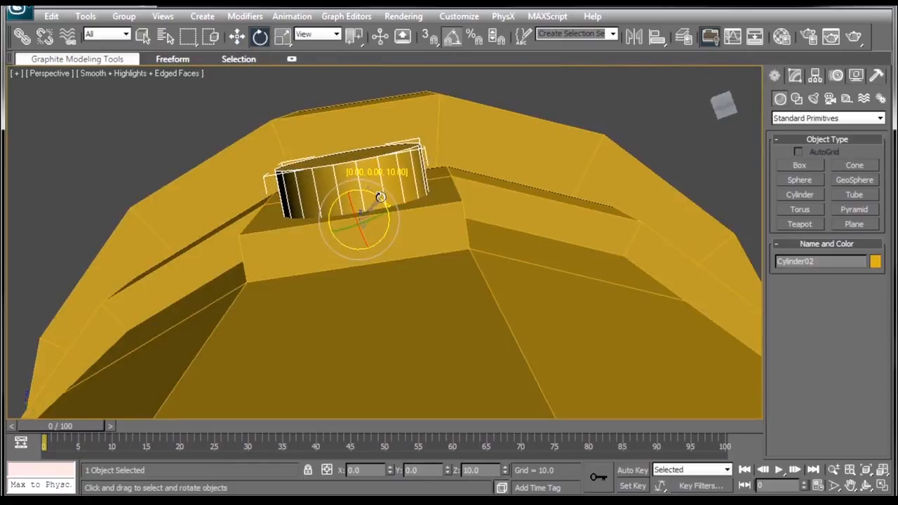
left_click_drag(379, 197, 344, 281)
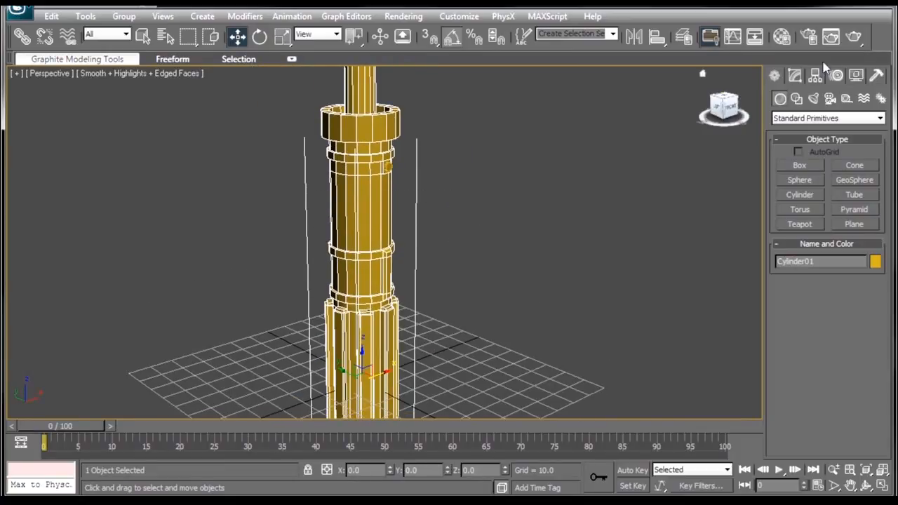
Open Cylinder01's Modify panel and scroll toward the Edit Geometry Attach option
left_click(794, 75)
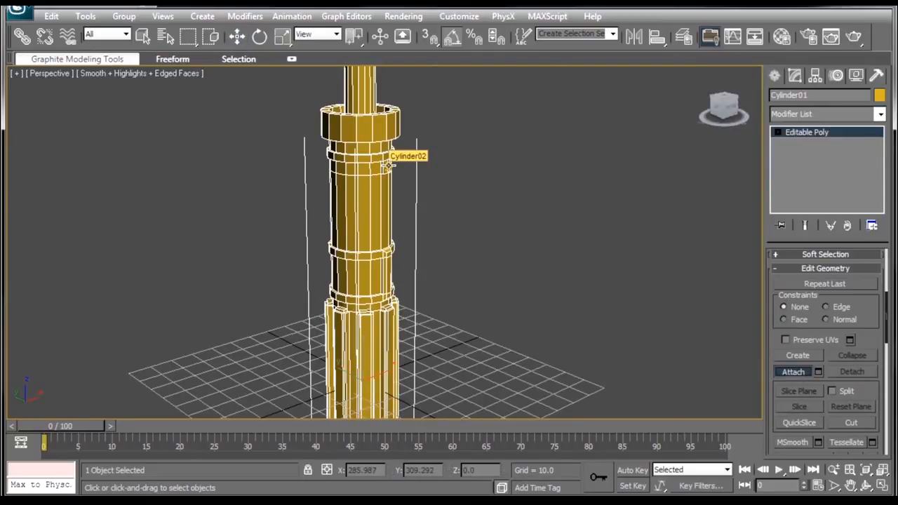
scroll("up", 3)
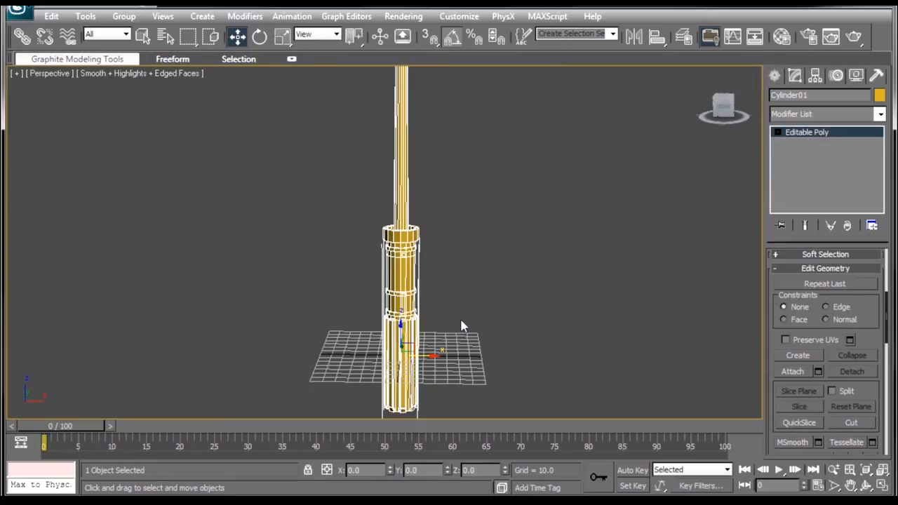
mouse_move(445, 167)
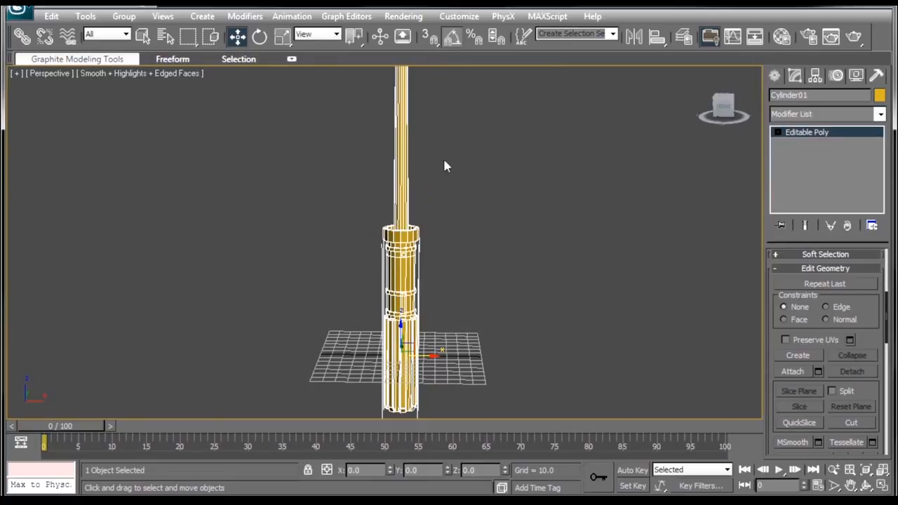